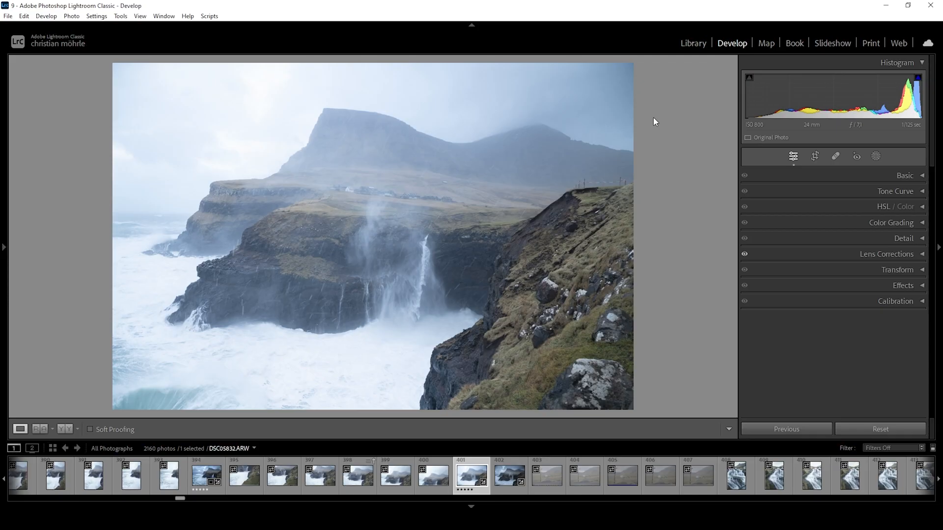
- In the Basic panel, switch the photo's profile from Adobe Color to Adobe Standard
left_click(903, 174)
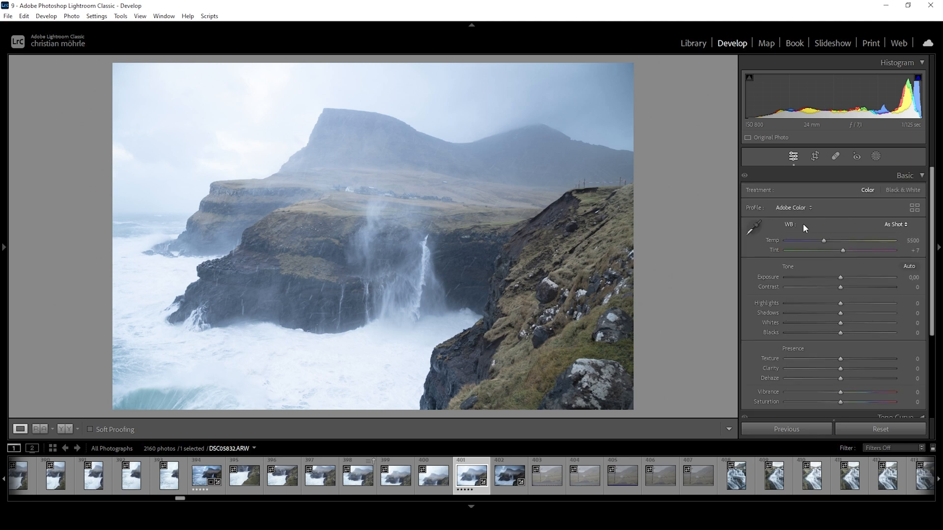
left_click(793, 207)
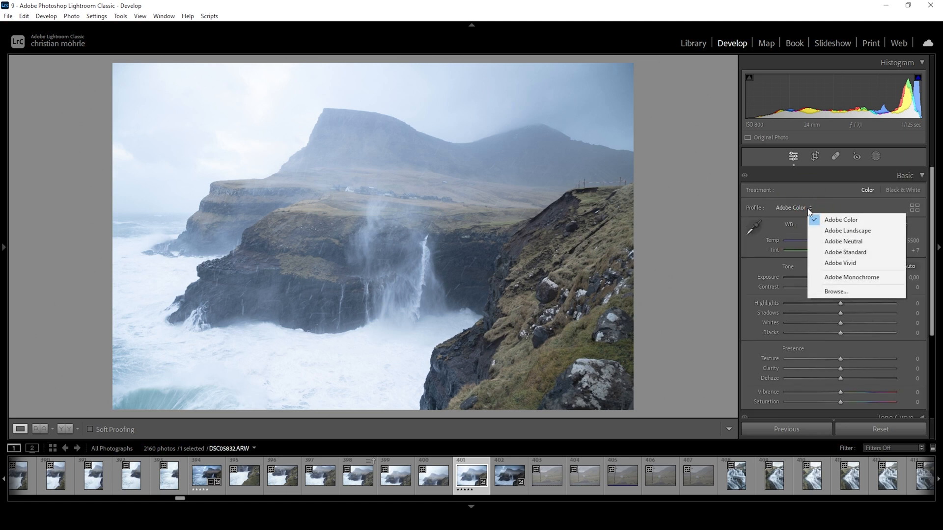
left_click(844, 252)
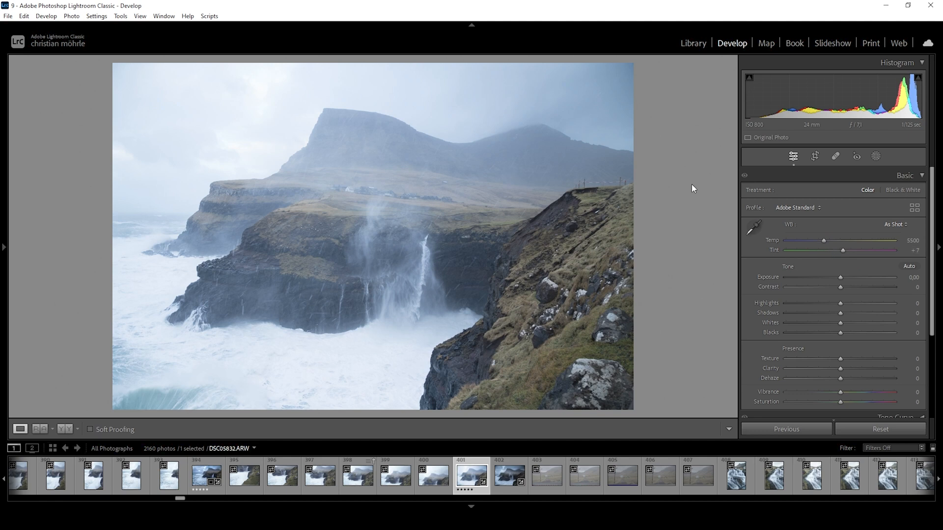
mouse_move(365, 77)
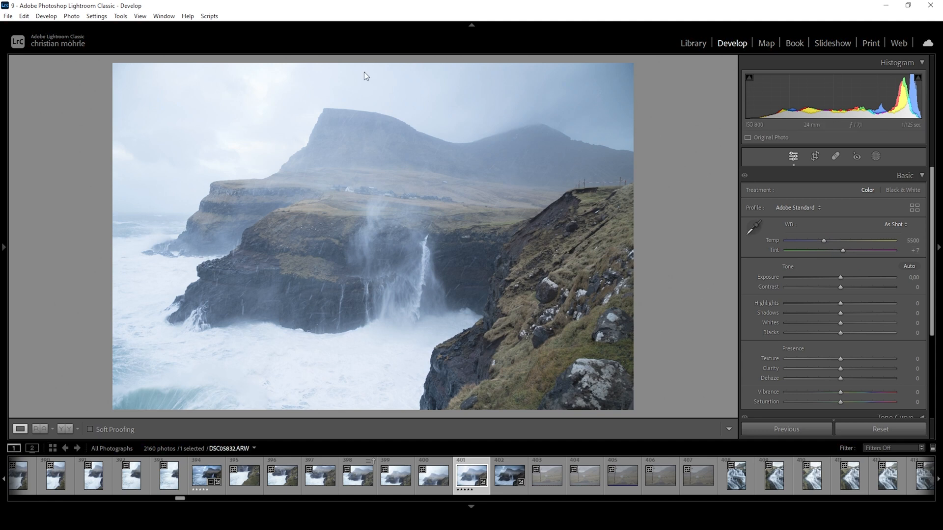
mouse_move(547, 206)
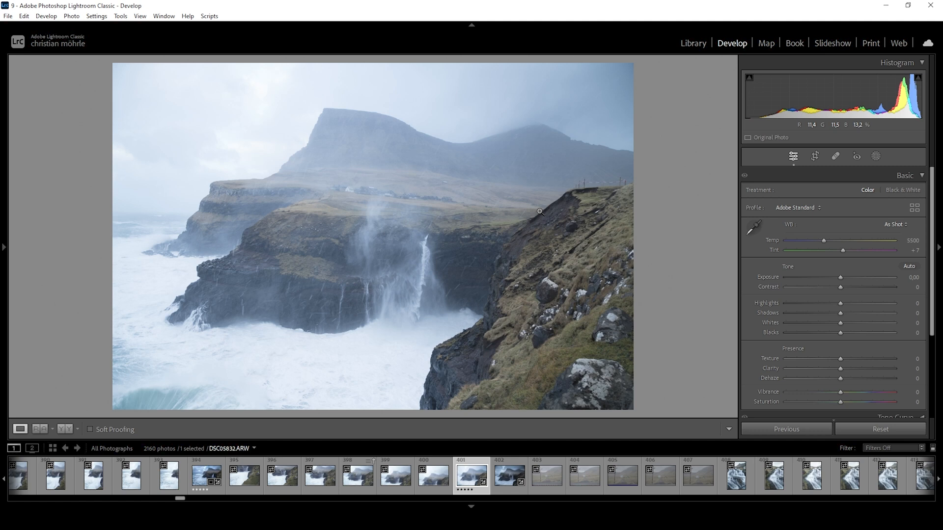
mouse_move(476, 230)
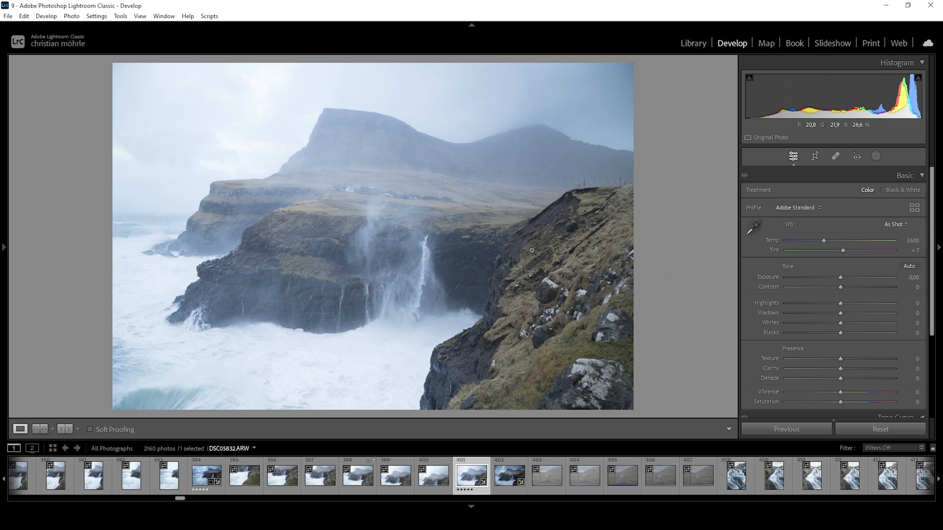
mouse_move(837, 278)
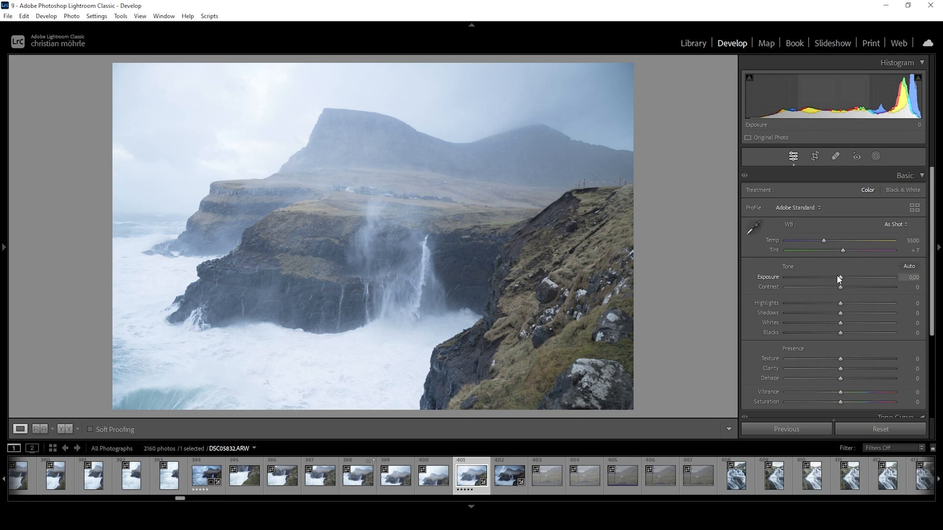
- Lower Exposure to about −1.31 for a darker, moodier image
left_click_drag(840, 277, 836, 277)
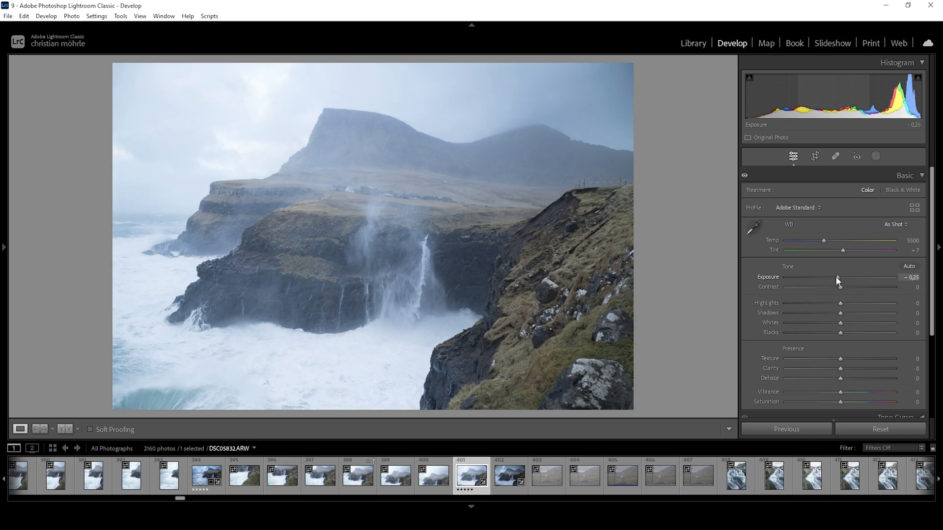
left_click_drag(838, 276, 832, 277)
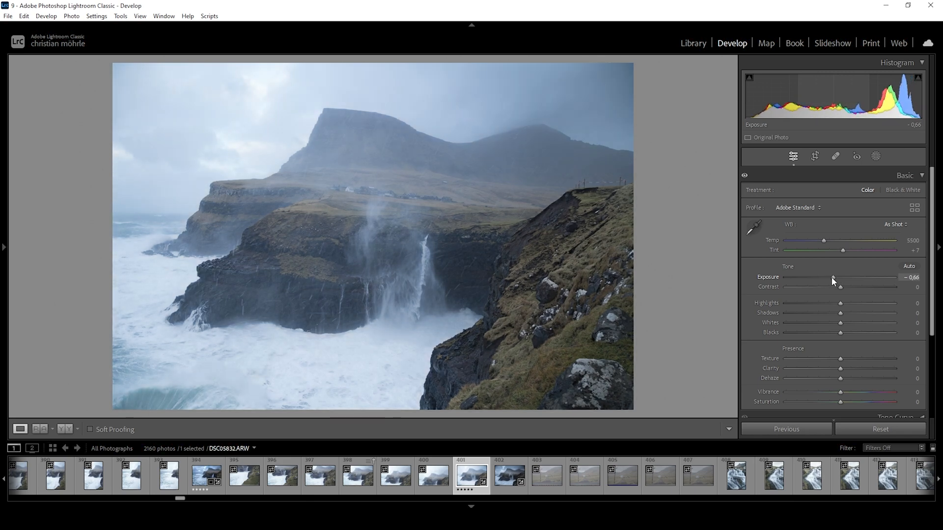
left_click_drag(833, 276, 828, 277)
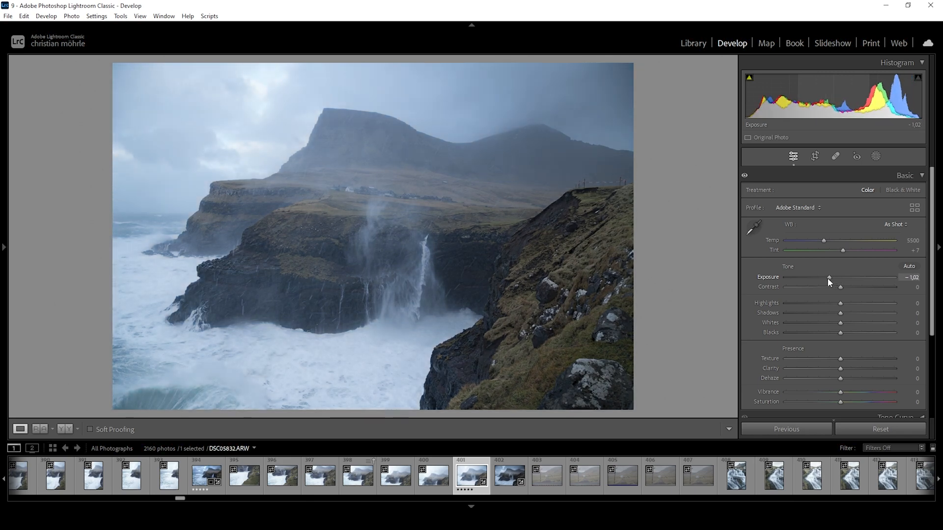
left_click_drag(829, 277, 826, 277)
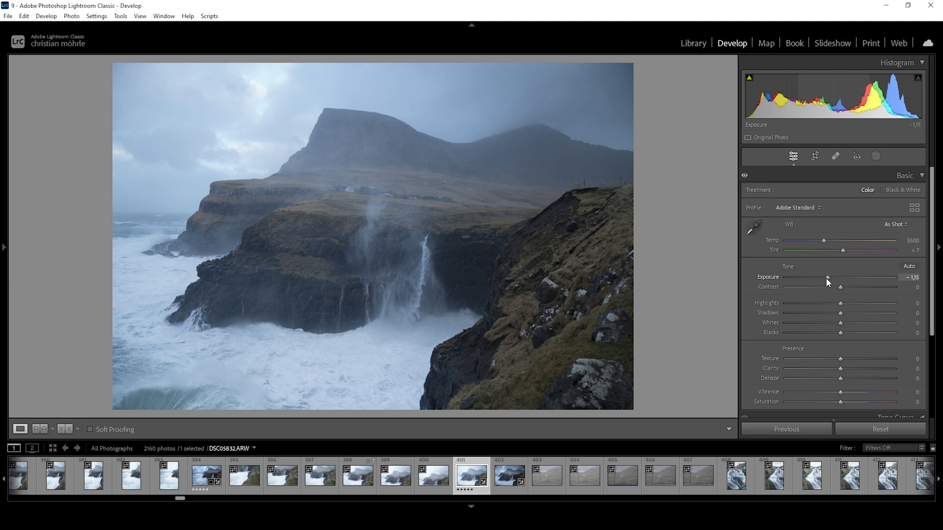
left_click_drag(826, 277, 828, 277)
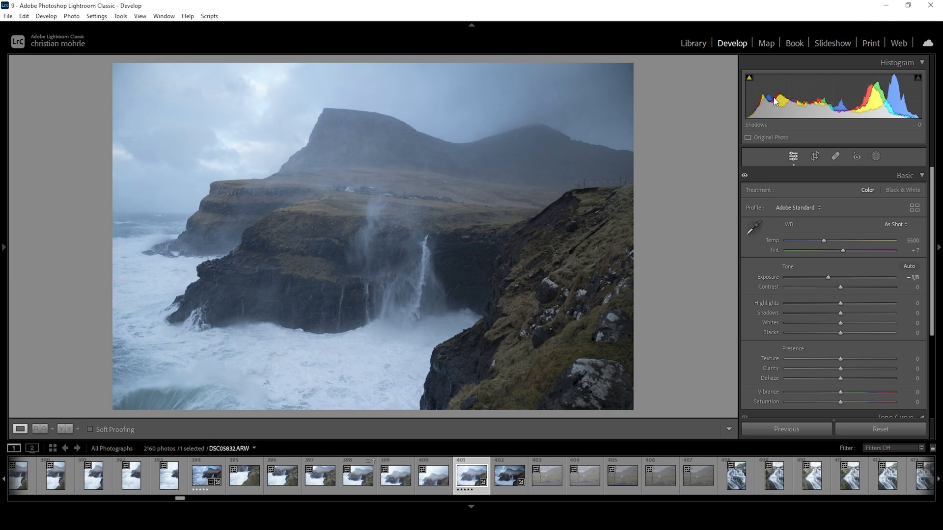
mouse_move(820, 232)
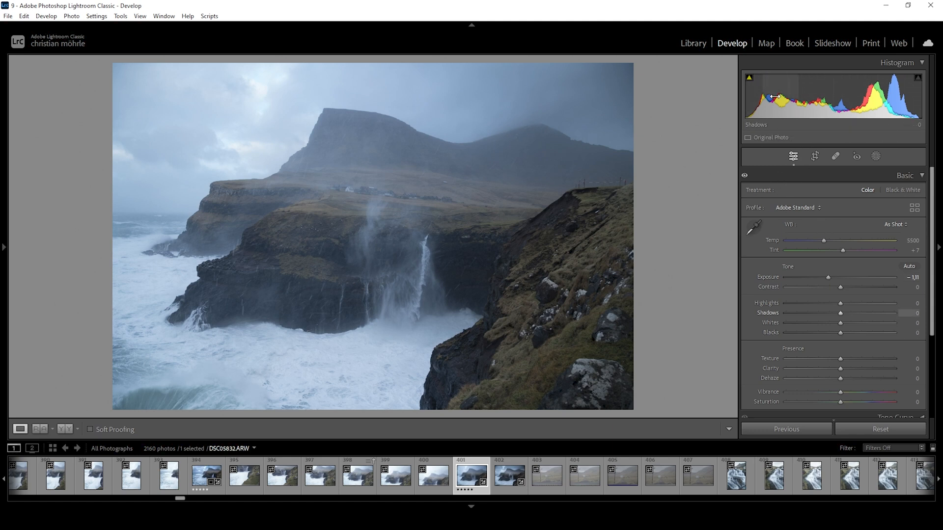
mouse_move(747, 78)
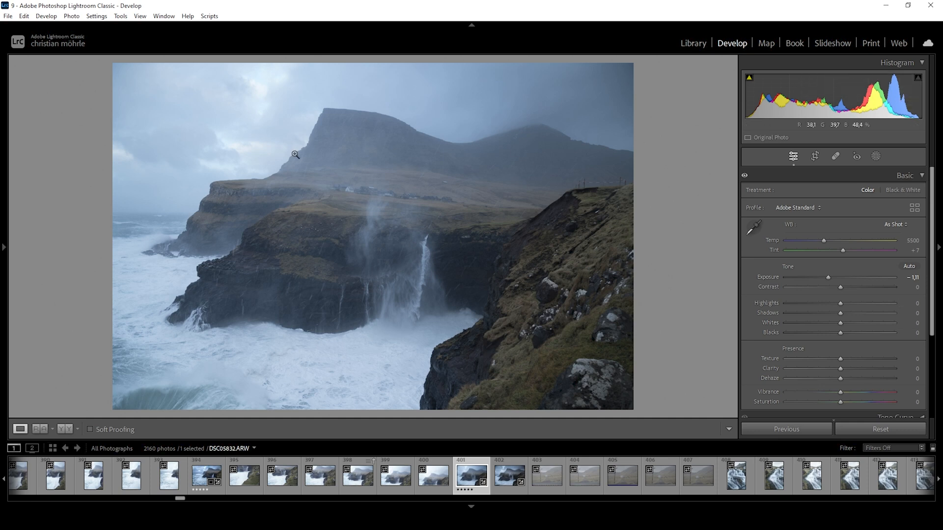
mouse_move(249, 146)
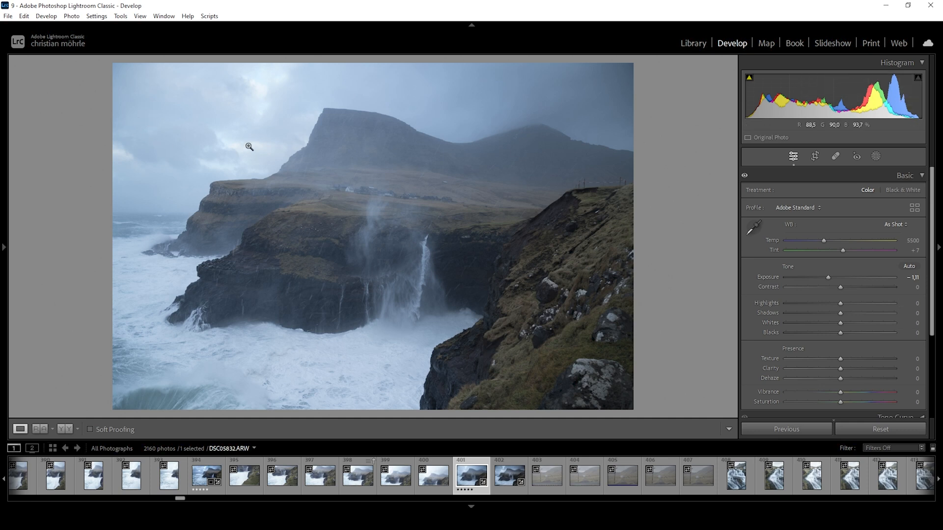
mouse_move(390, 378)
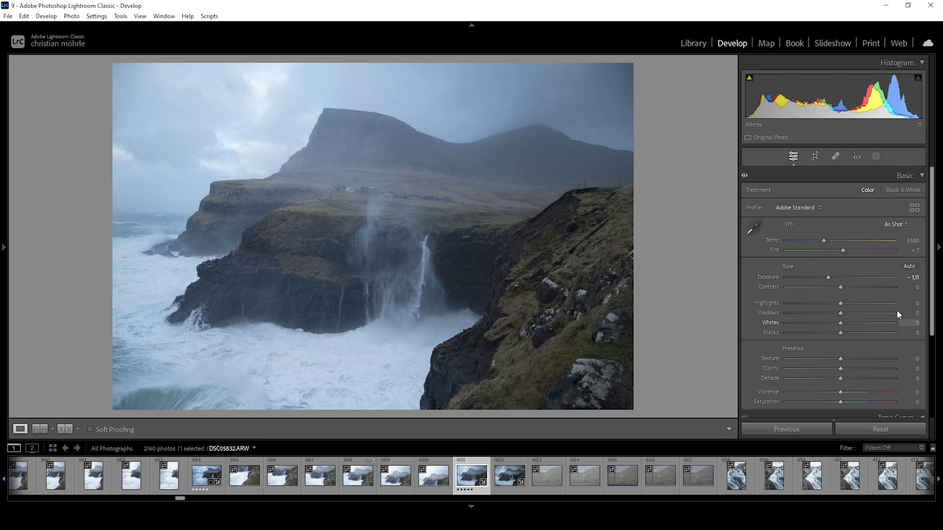
- Pull Highlights down to −27 to tame the bright sky and sea
left_click_drag(841, 303, 834, 302)
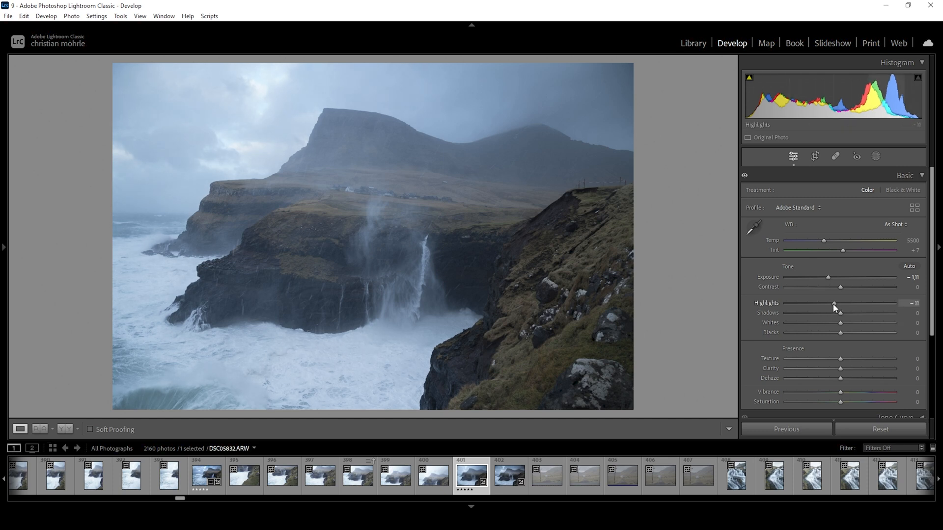
left_click_drag(834, 303, 822, 303)
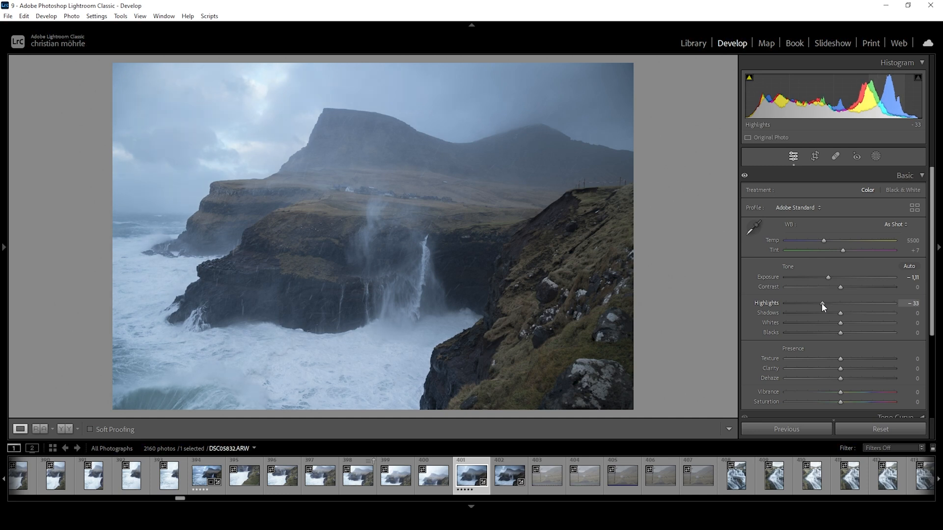
left_click_drag(822, 304, 826, 303)
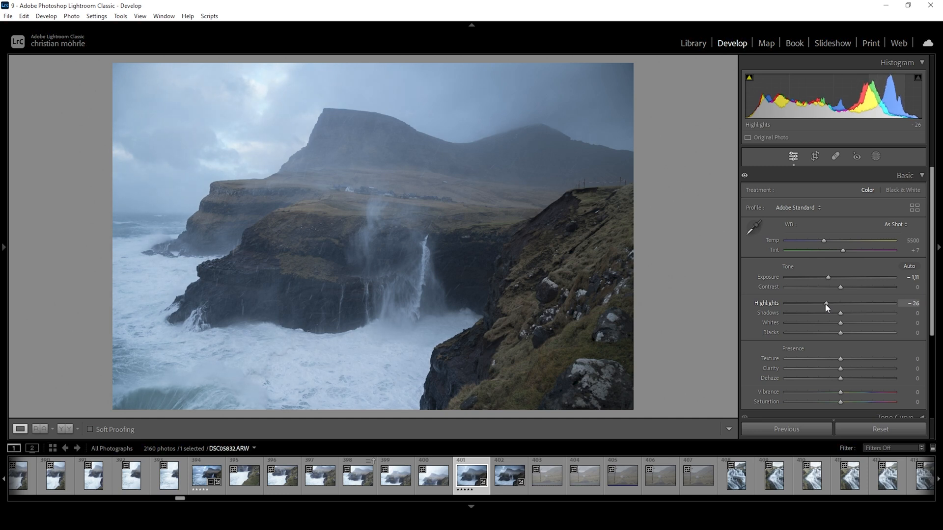
left_click_drag(827, 303, 824, 303)
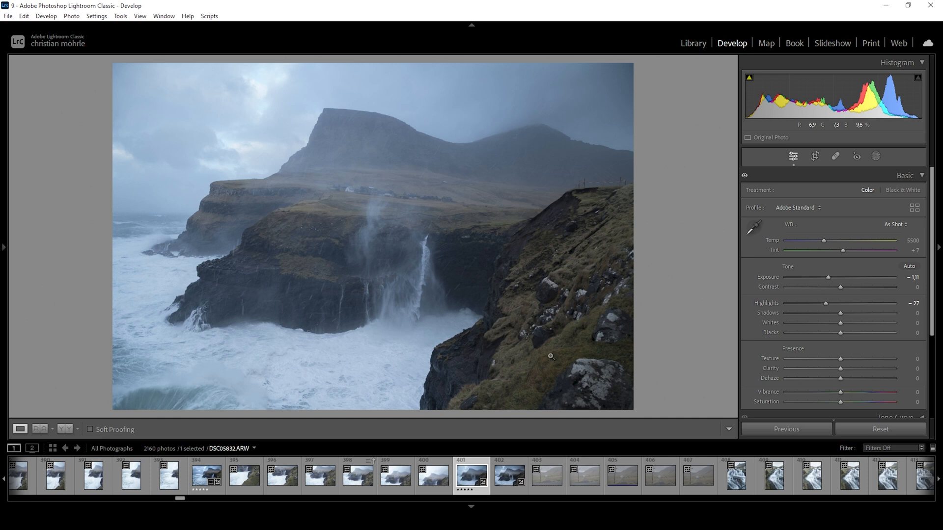
mouse_move(816, 323)
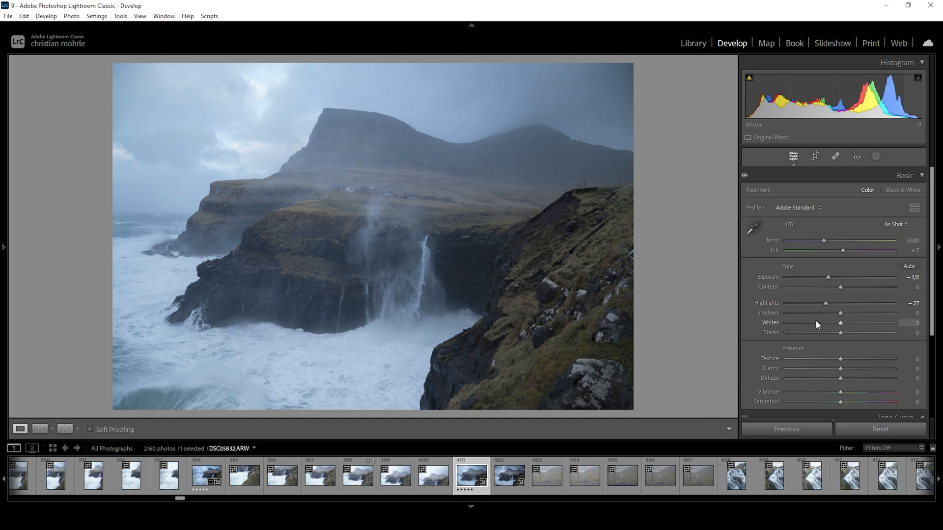
- Deepen Shadows slightly, settling at about −12
left_click_drag(840, 313, 835, 312)
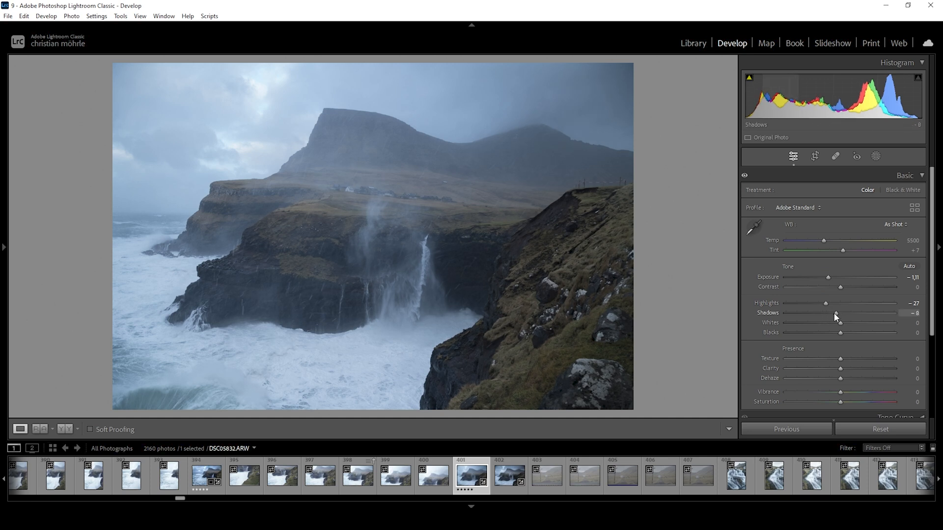
left_click_drag(839, 314, 822, 314)
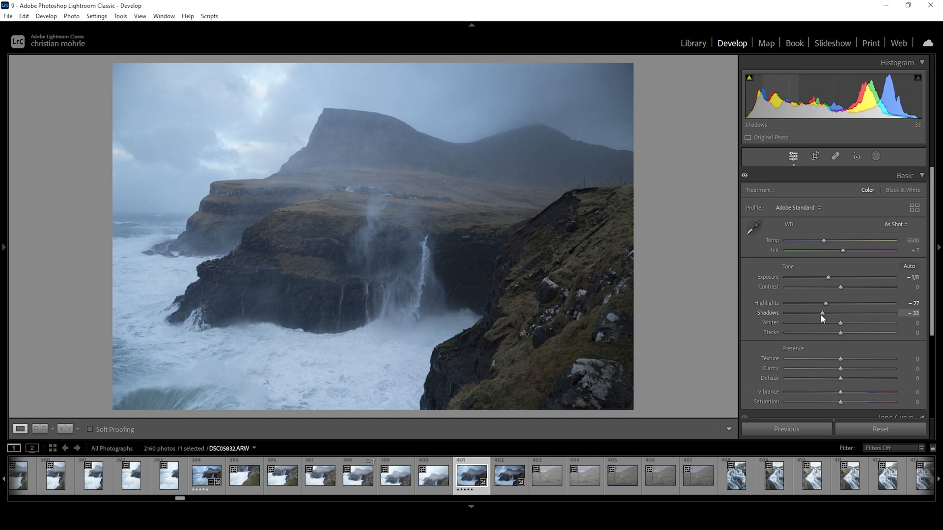
left_click_drag(825, 313, 831, 313)
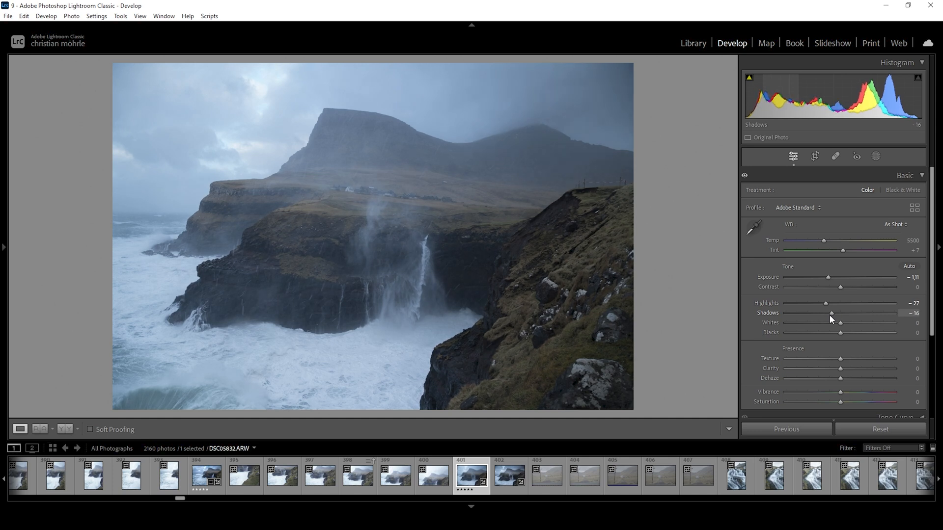
left_click_drag(830, 313, 834, 314)
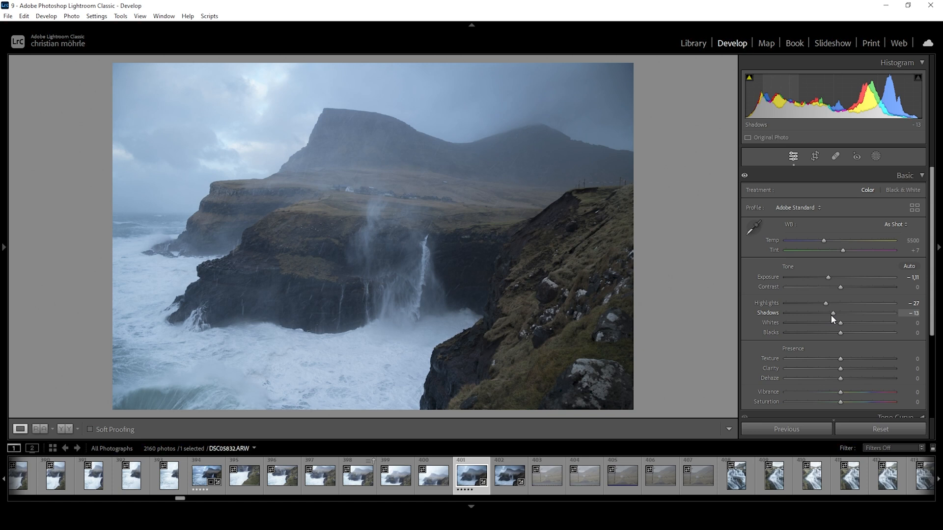
left_click_drag(833, 314, 834, 313)
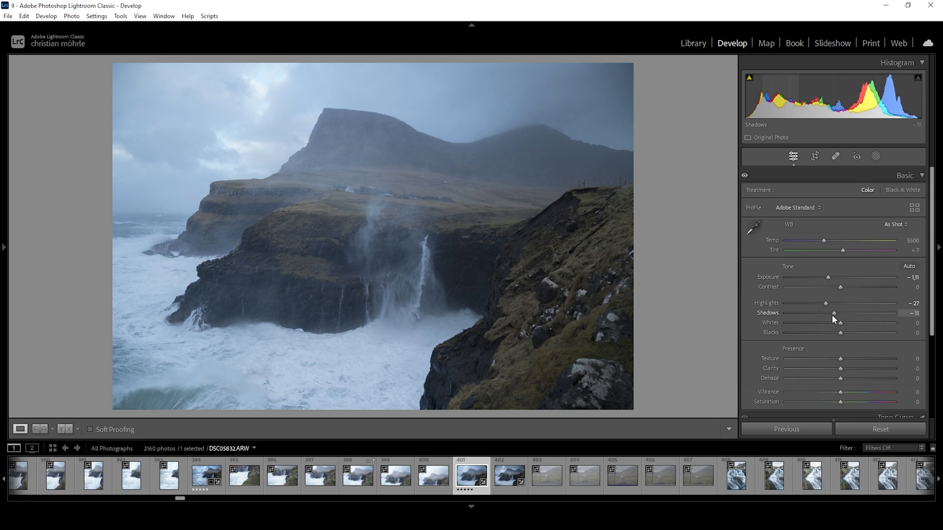
left_click_drag(835, 313, 833, 314)
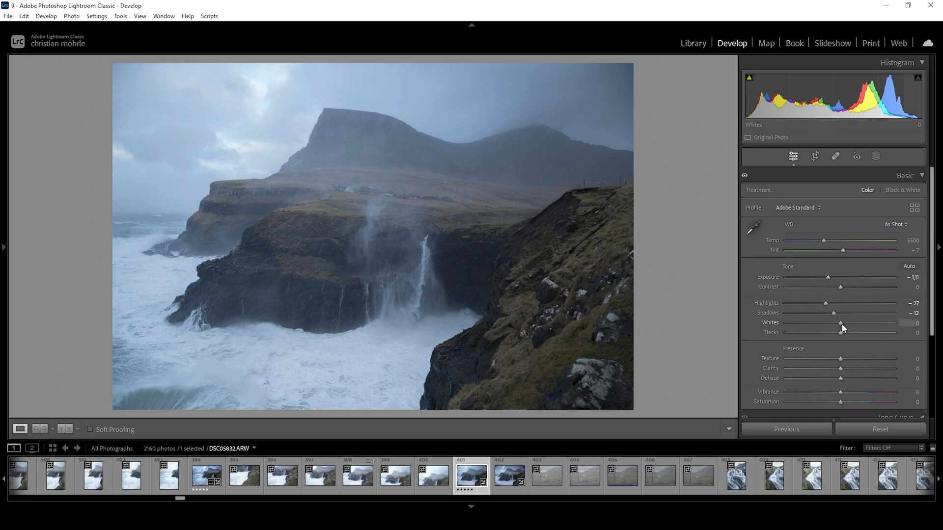
- Raise Whites to about +36 to brighten the surf and sky
left_click_drag(840, 323, 850, 323)
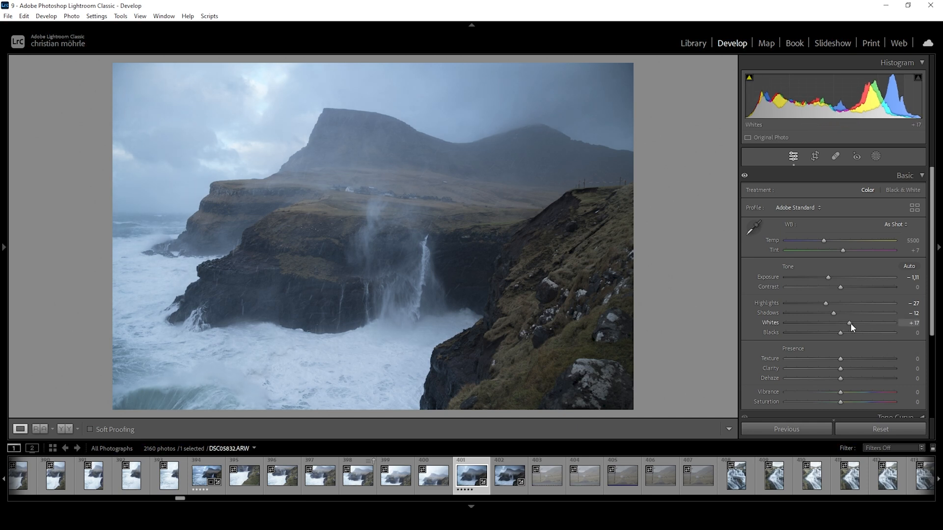
left_click_drag(848, 323, 854, 323)
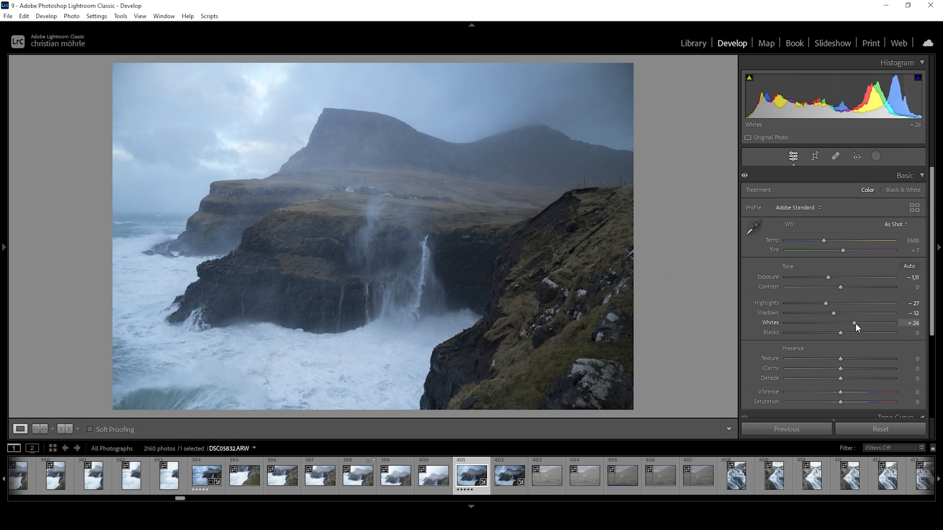
left_click_drag(849, 323, 857, 323)
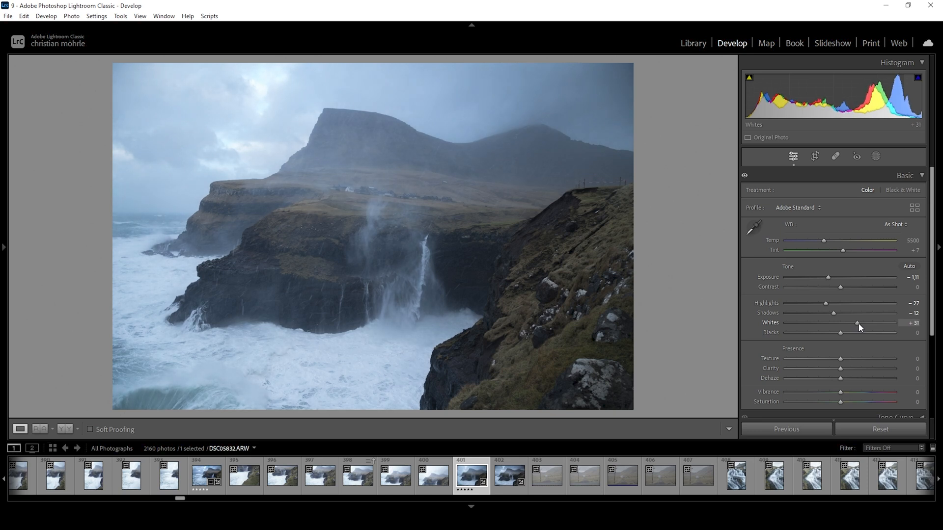
left_click_drag(857, 323, 859, 323)
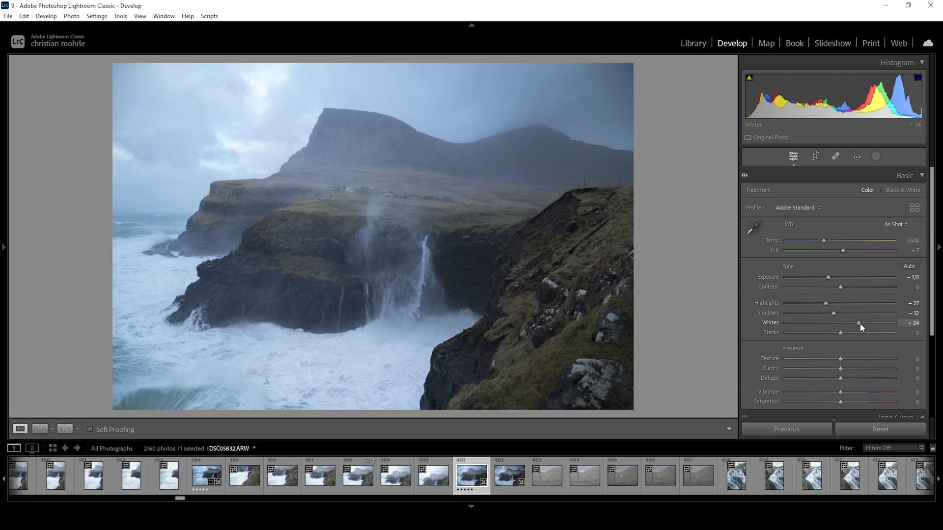
left_click_drag(857, 323, 861, 323)
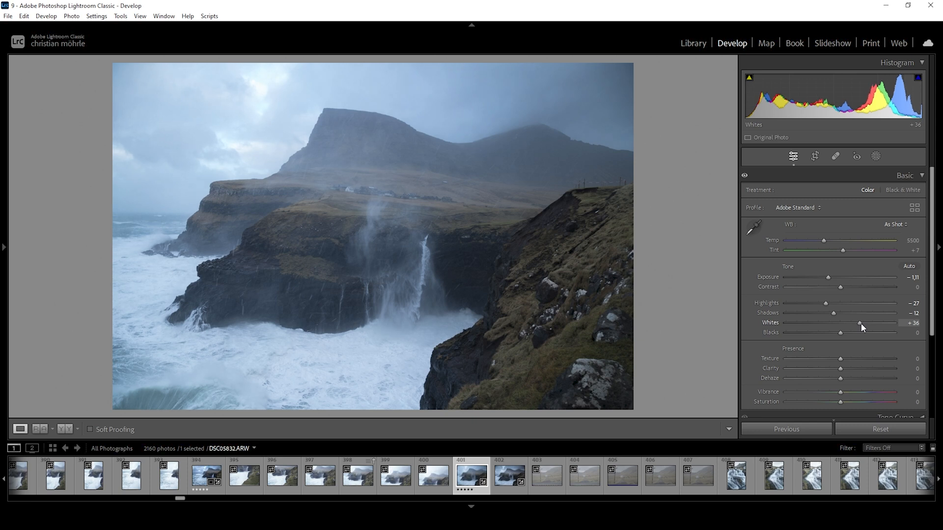
left_click_drag(859, 323, 859, 323)
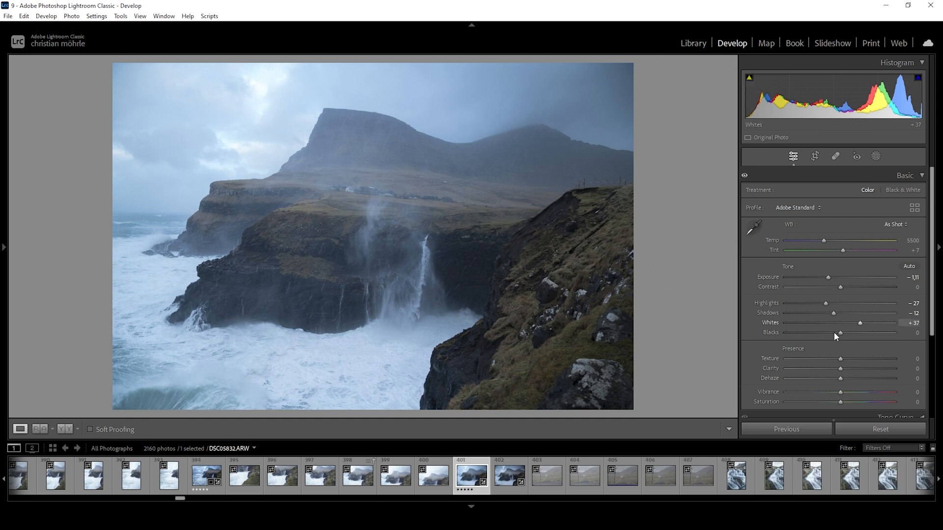
- Lift Blacks to about +19 to soften the darkest rocks
left_click_drag(841, 333, 846, 333)
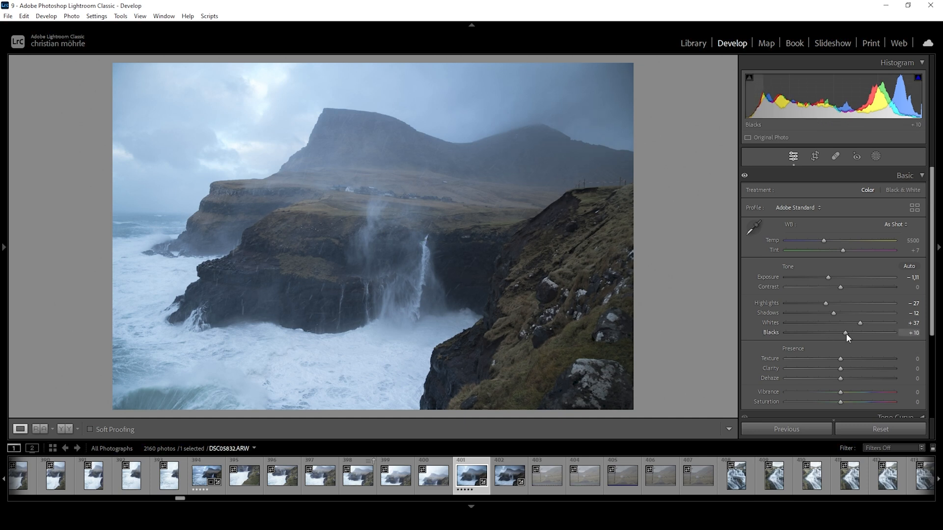
left_click_drag(844, 332, 849, 333)
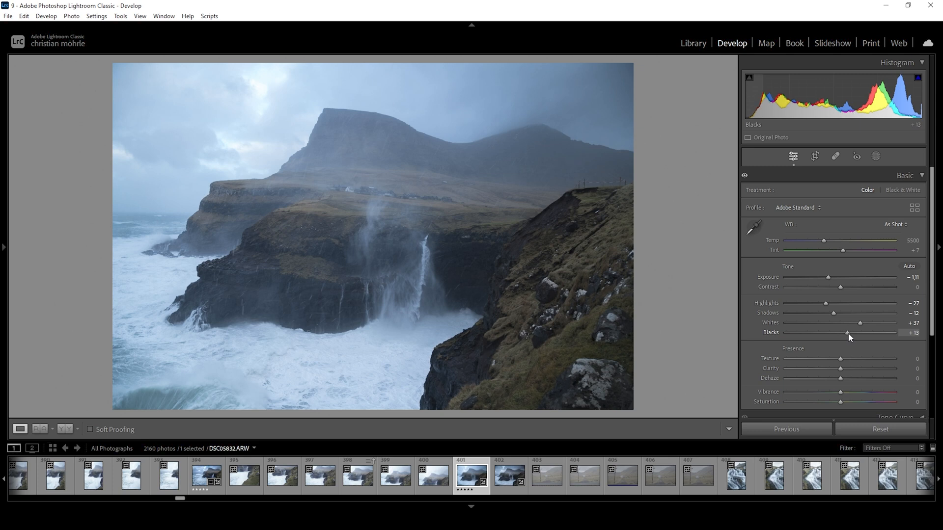
left_click_drag(847, 334, 852, 334)
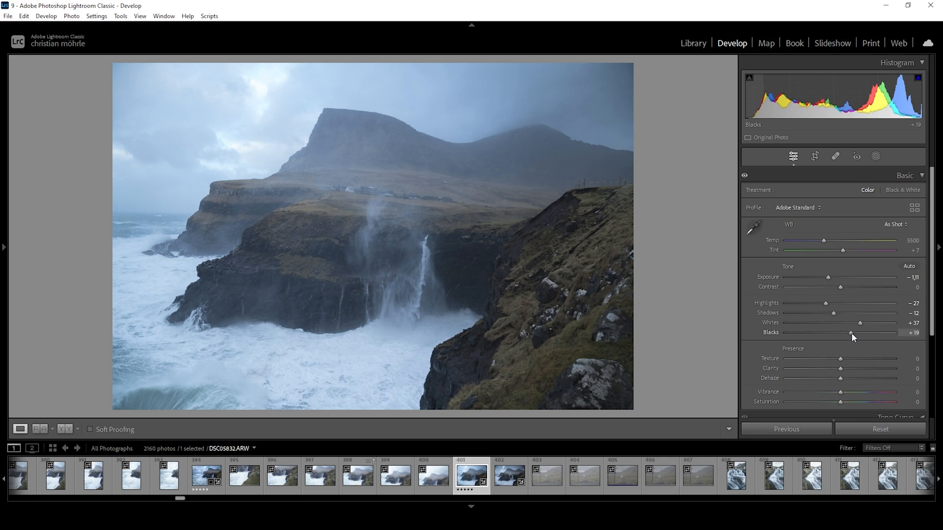
left_click_drag(850, 333, 852, 333)
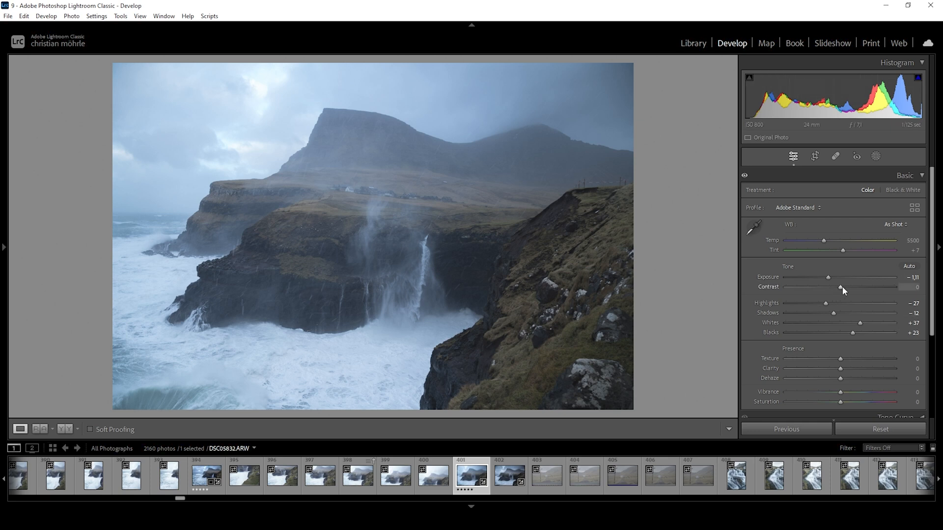
- Increase Contrast to +15
left_click_drag(839, 287, 843, 287)
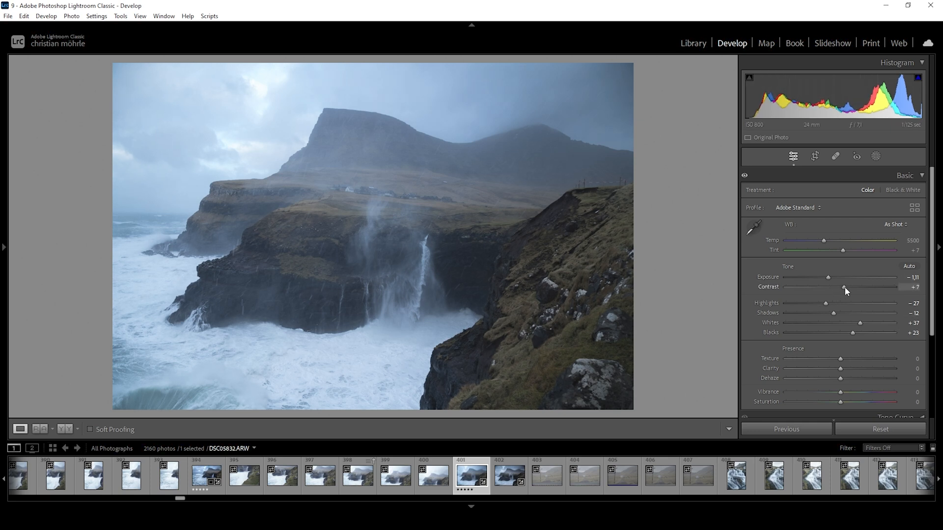
left_click_drag(843, 287, 849, 287)
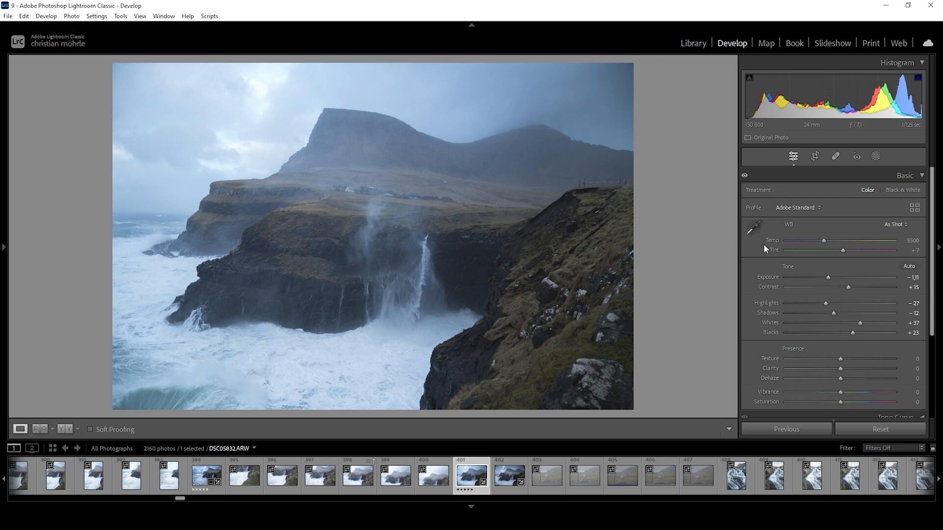
mouse_move(697, 246)
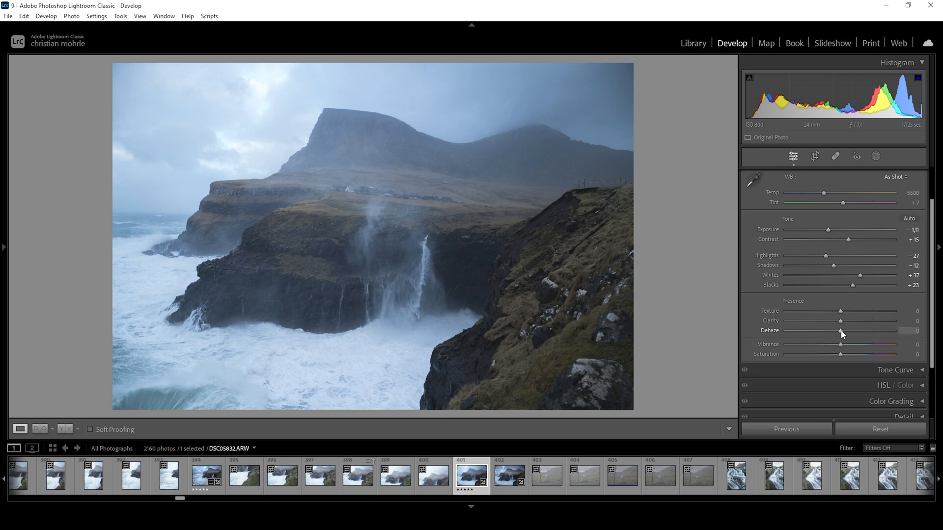
- Set Dehaze to +9 and push Clarity up to about +66
left_click_drag(839, 330, 843, 330)
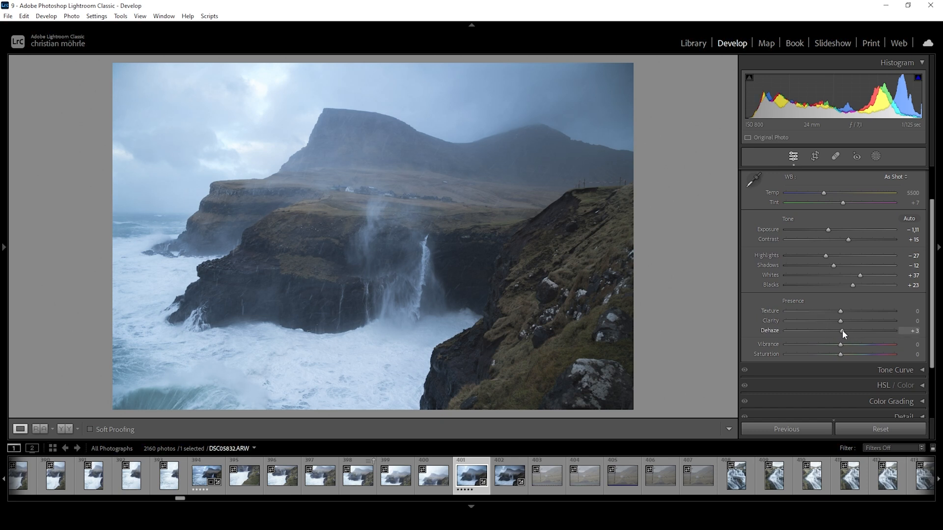
left_click_drag(840, 334, 844, 334)
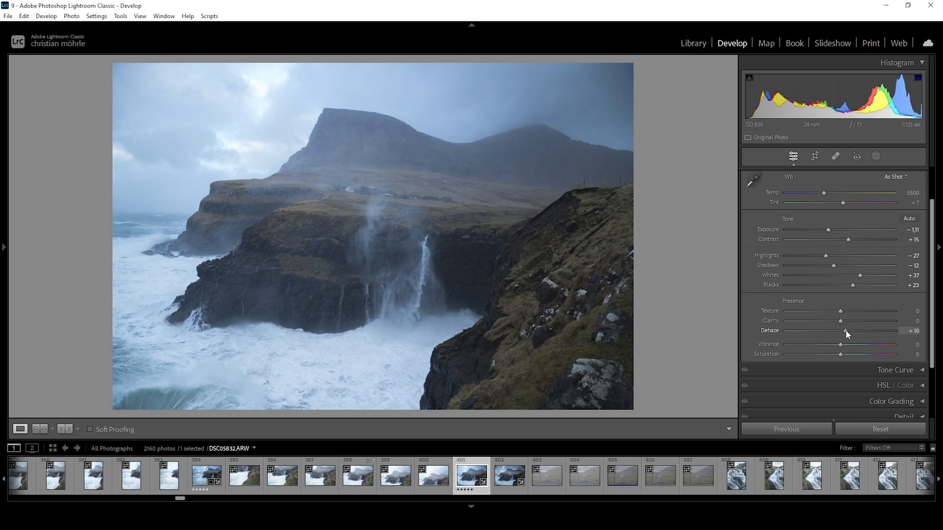
left_click_drag(842, 331, 841, 330)
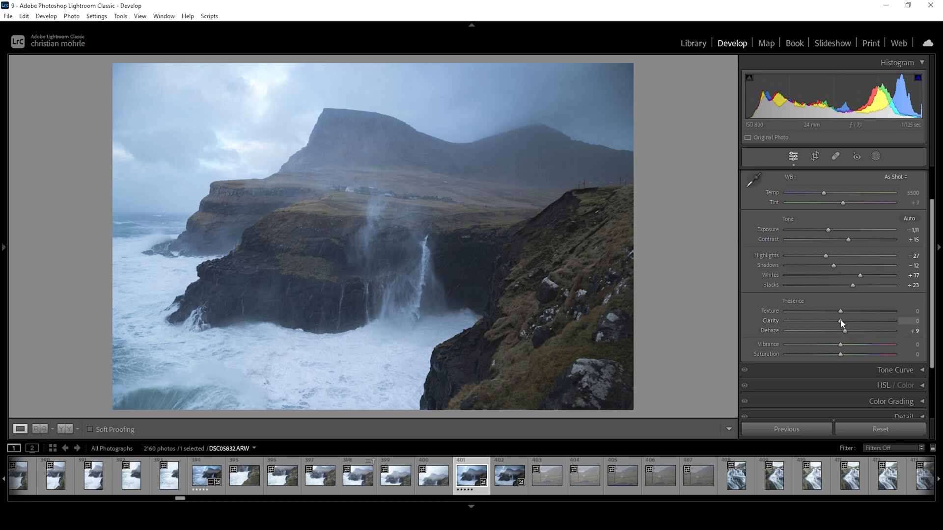
left_click_drag(841, 321, 860, 321)
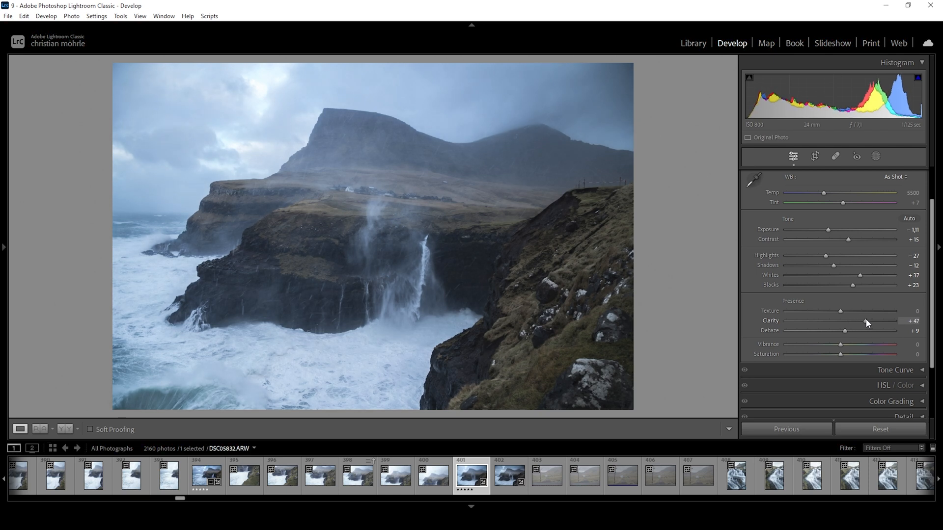
left_click_drag(860, 330, 873, 330)
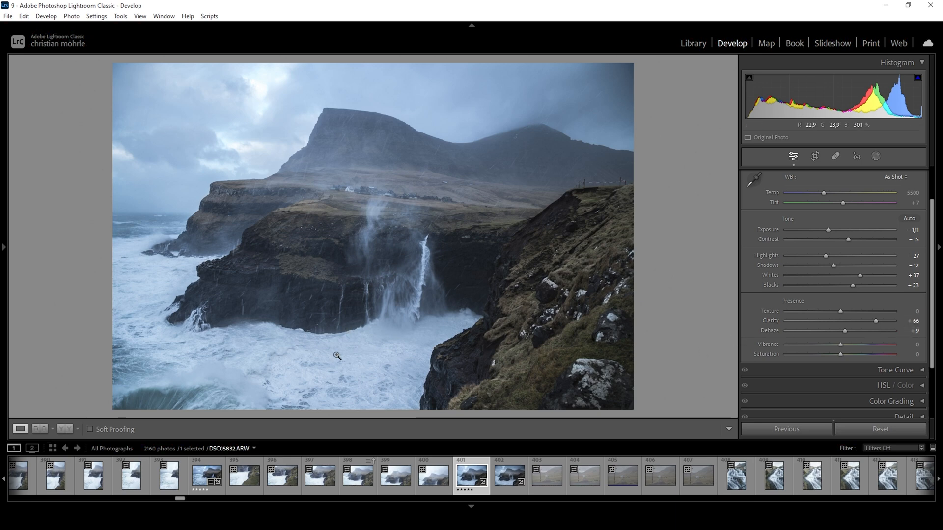
mouse_move(452, 117)
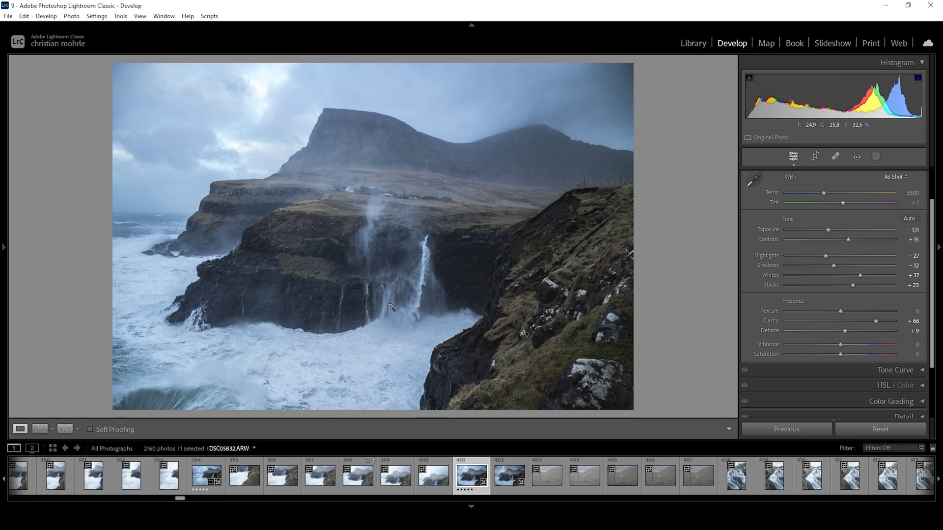
mouse_move(402, 279)
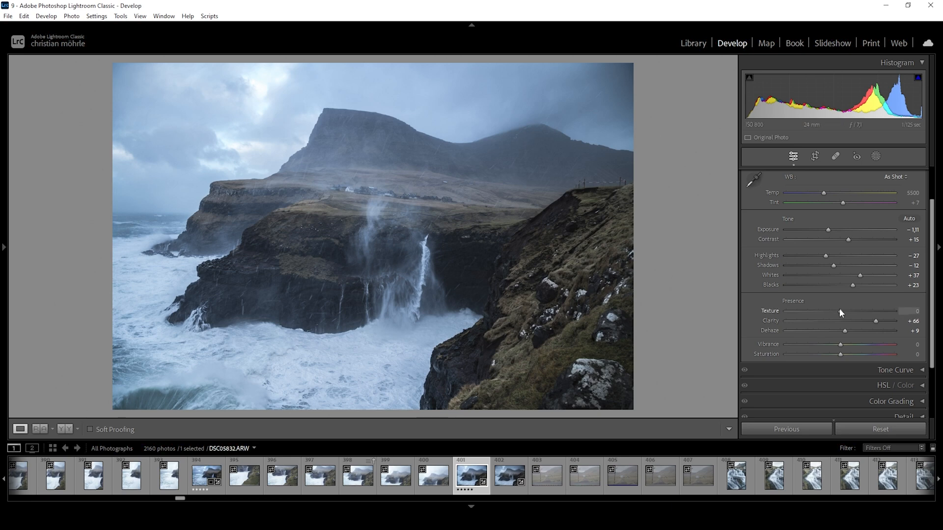
- Set Texture to +12 and lower Vibrance to −15
left_click_drag(841, 311, 846, 311)
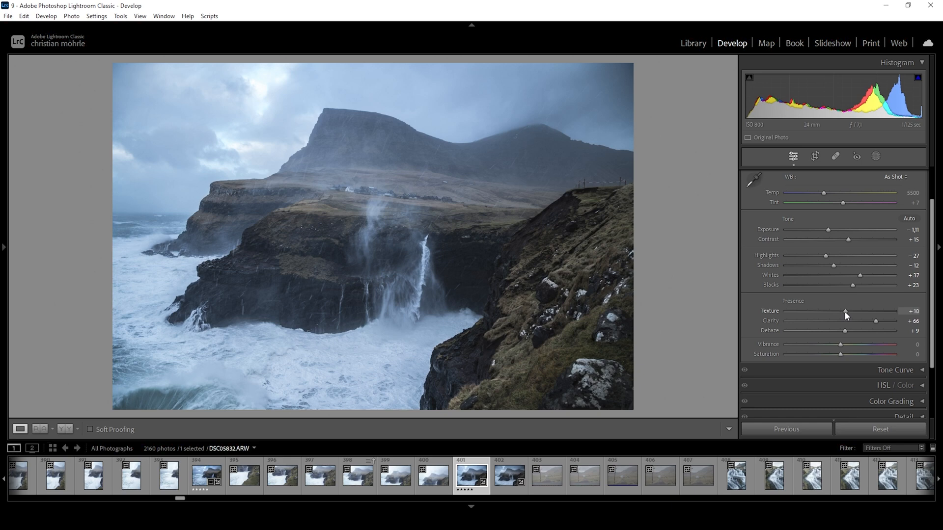
left_click_drag(844, 310, 847, 310)
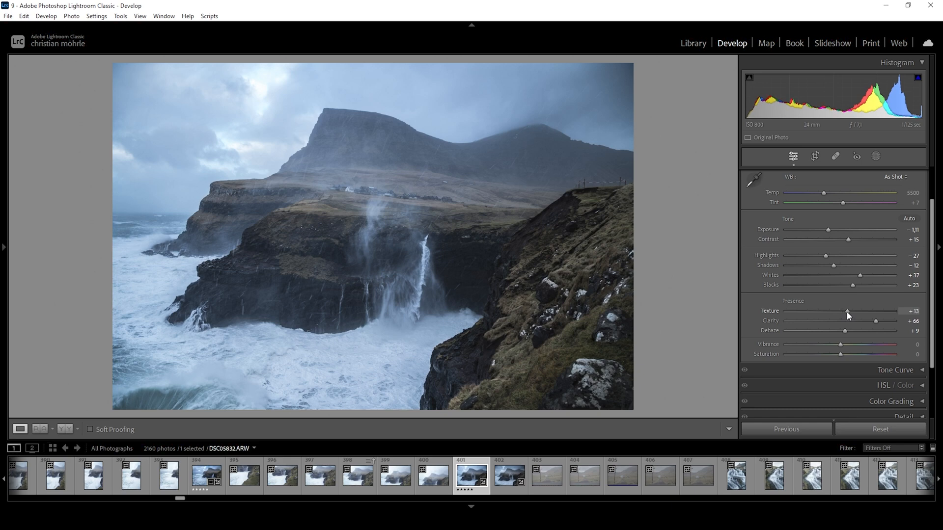
left_click_drag(845, 311, 842, 310)
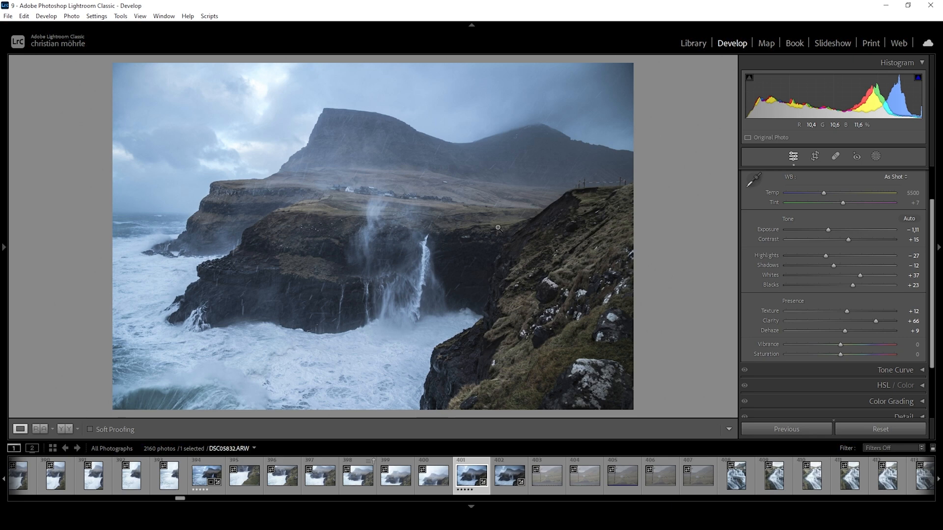
mouse_move(699, 281)
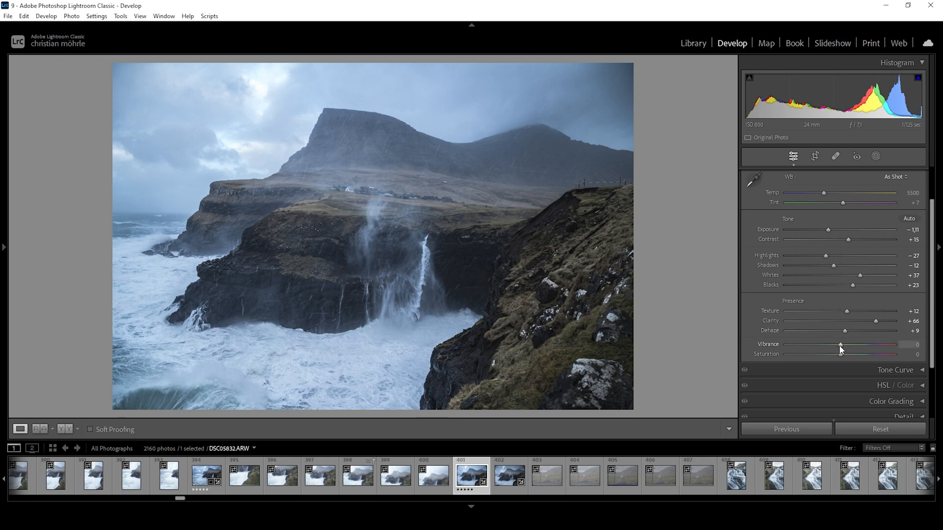
left_click_drag(840, 344, 835, 344)
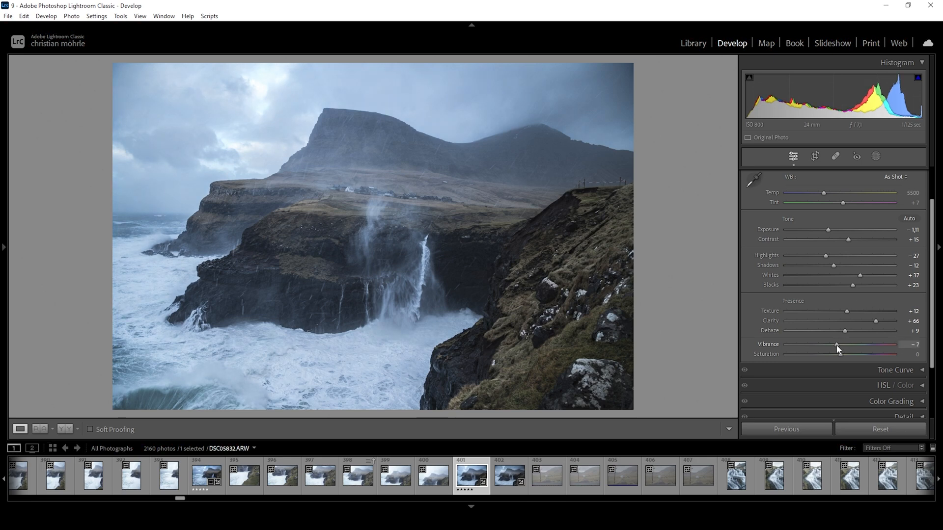
left_click_drag(836, 345, 833, 344)
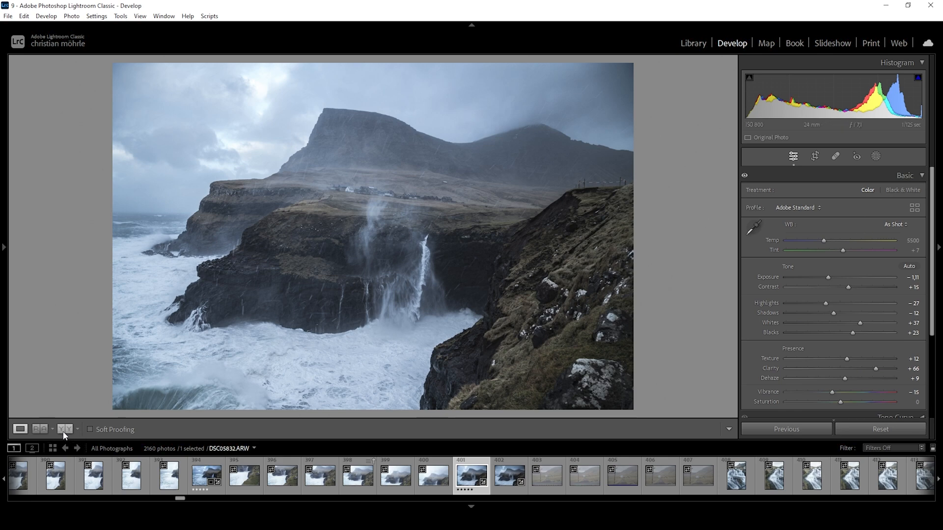
left_click(38, 429)
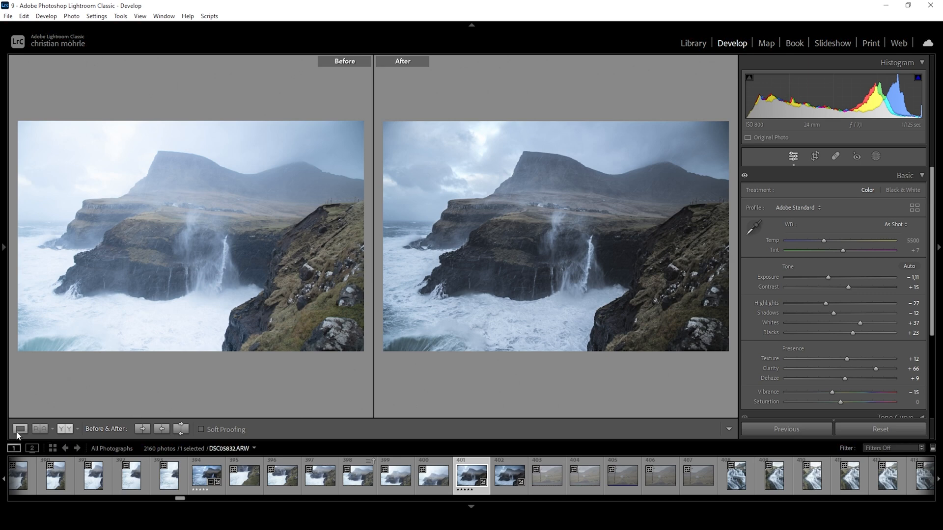
left_click(20, 429)
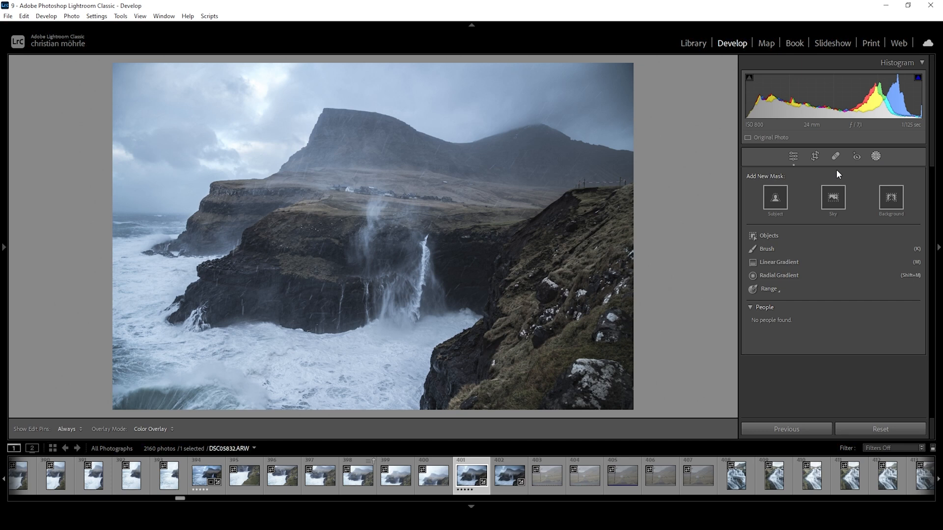
mouse_move(800, 287)
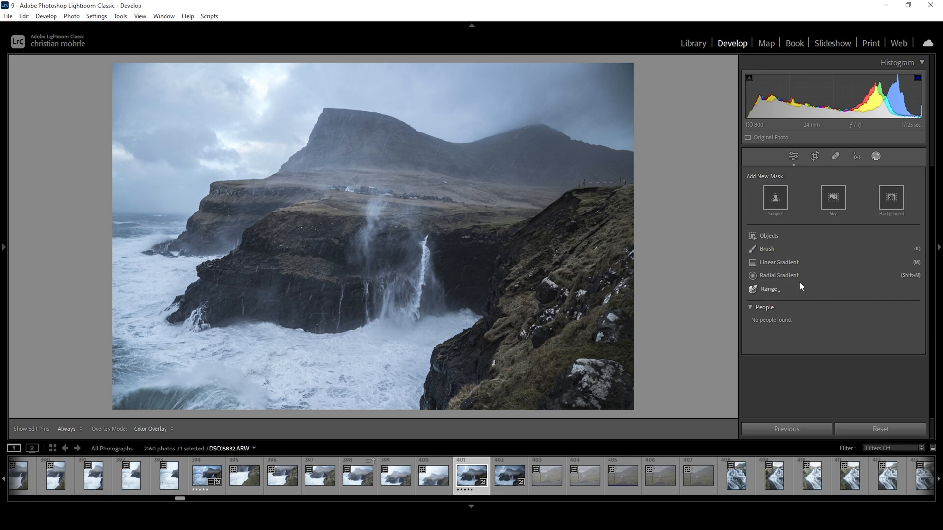
- Add a linear gradient mask over the sky with −0.65 exposure and adjusted haze
left_click(776, 262)
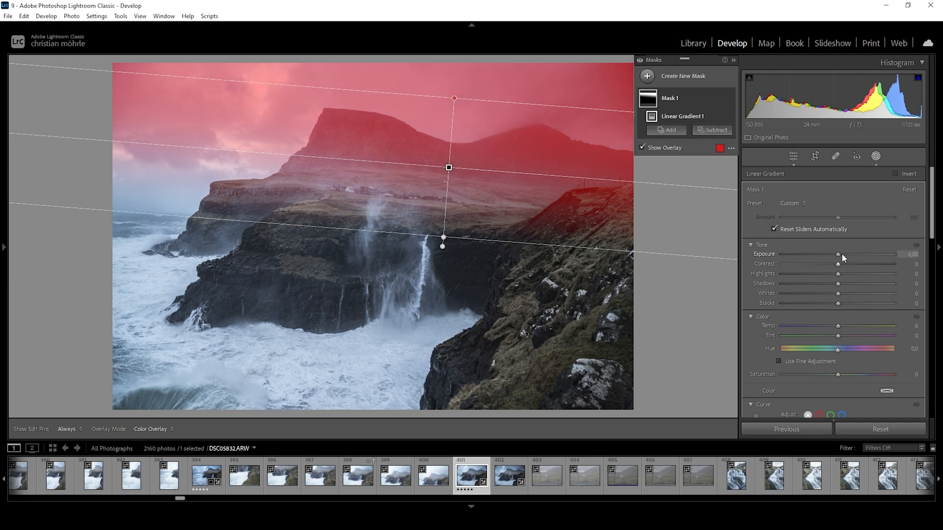
left_click_drag(837, 254, 834, 254)
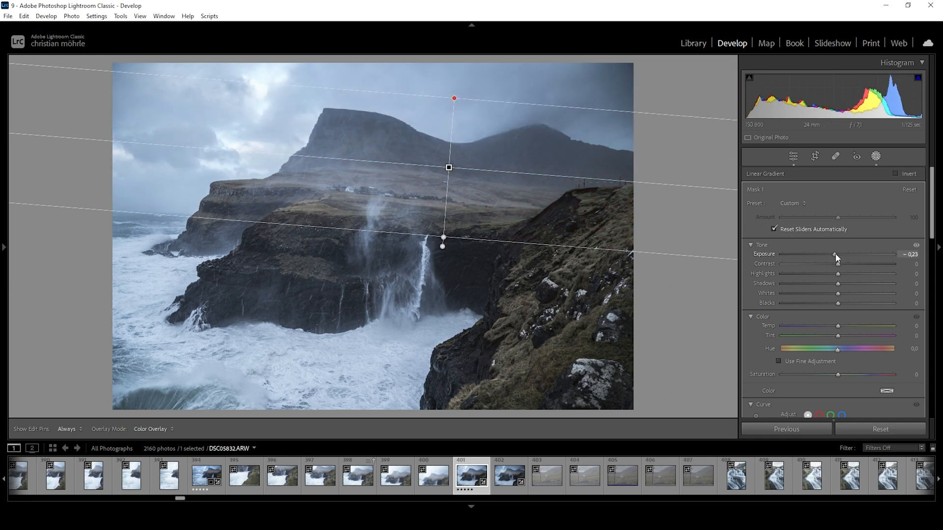
left_click_drag(836, 254, 829, 254)
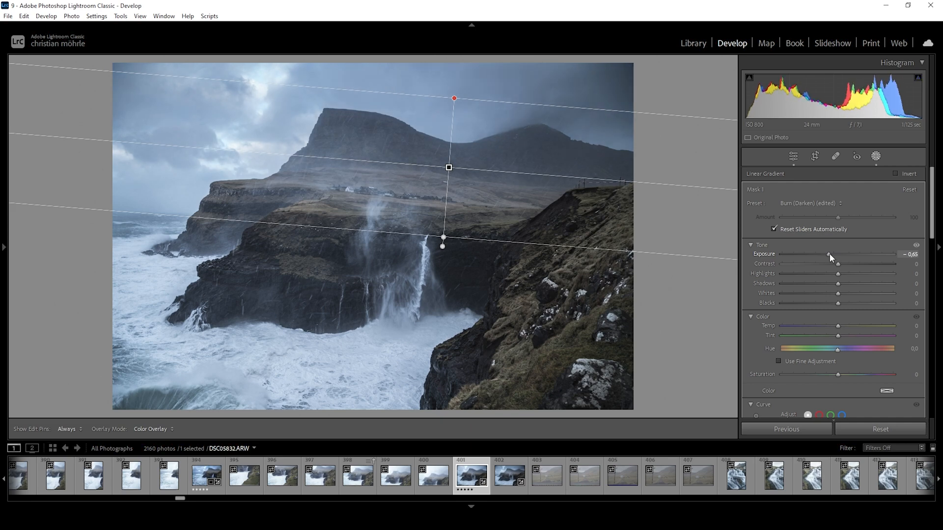
left_click_drag(829, 254, 823, 254)
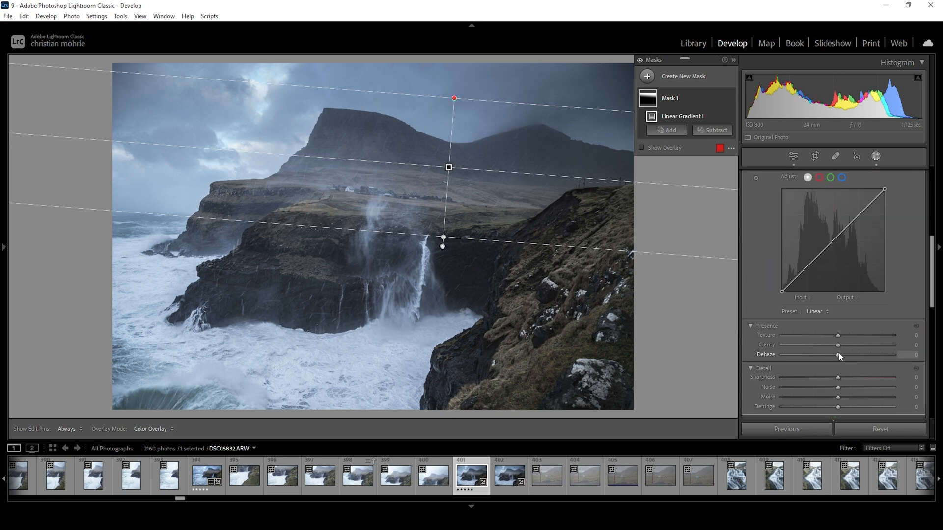
left_click_drag(835, 345, 856, 345)
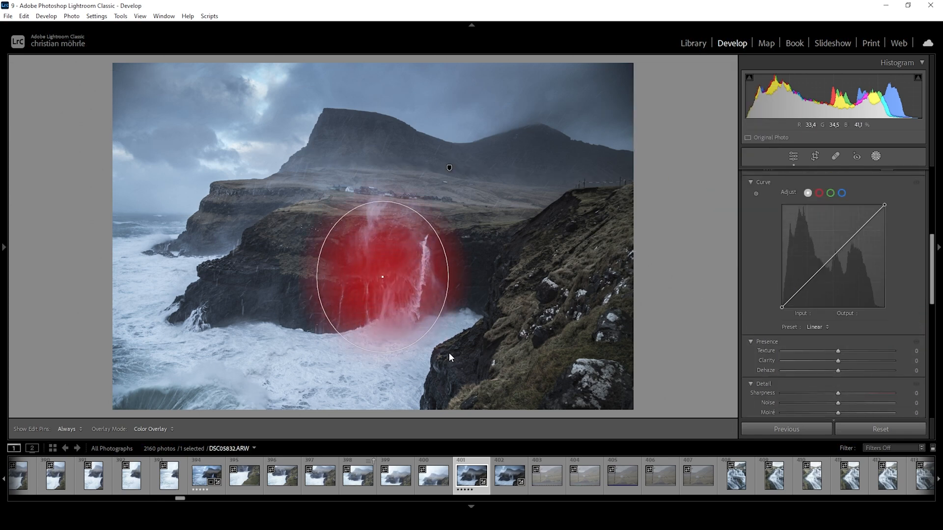
- Reshape the waterfall's radial mask and set its Texture to +7 and Clarity to +32
left_click_drag(382, 277, 401, 265)
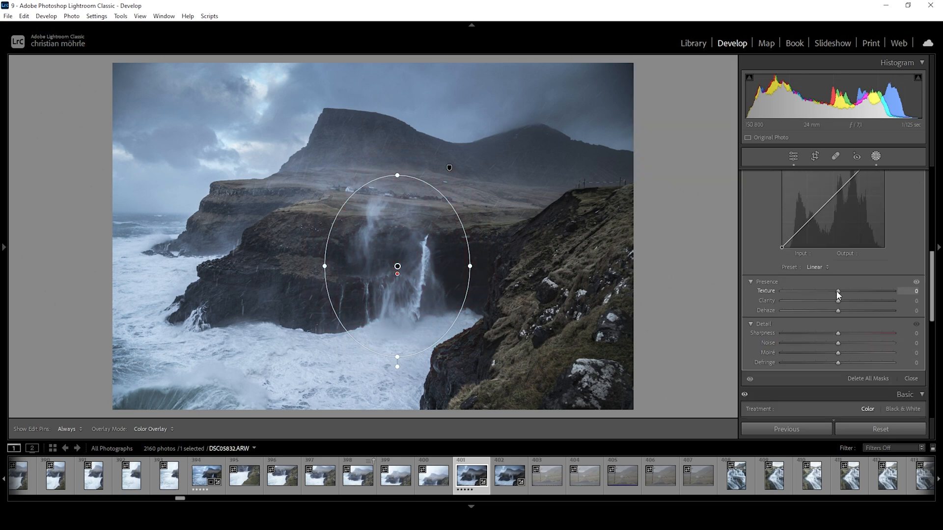
left_click_drag(837, 291, 841, 291)
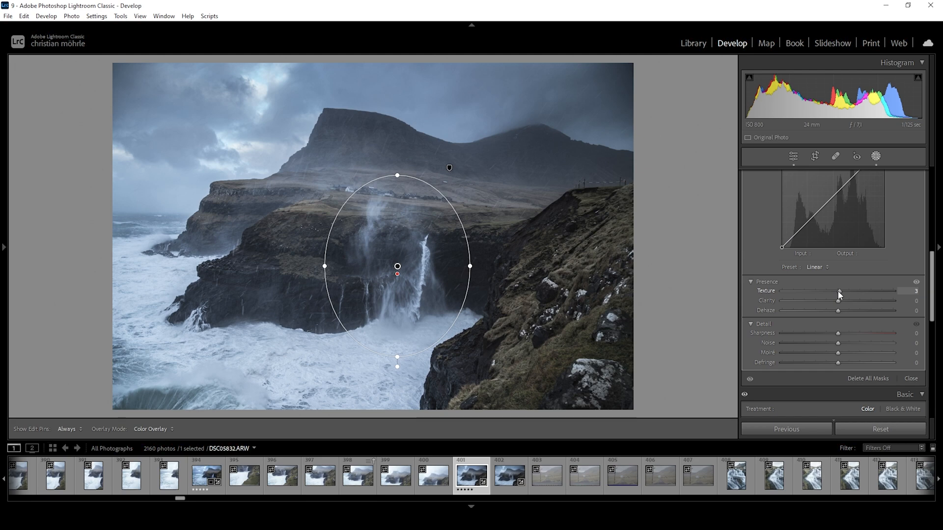
left_click_drag(839, 291, 841, 291)
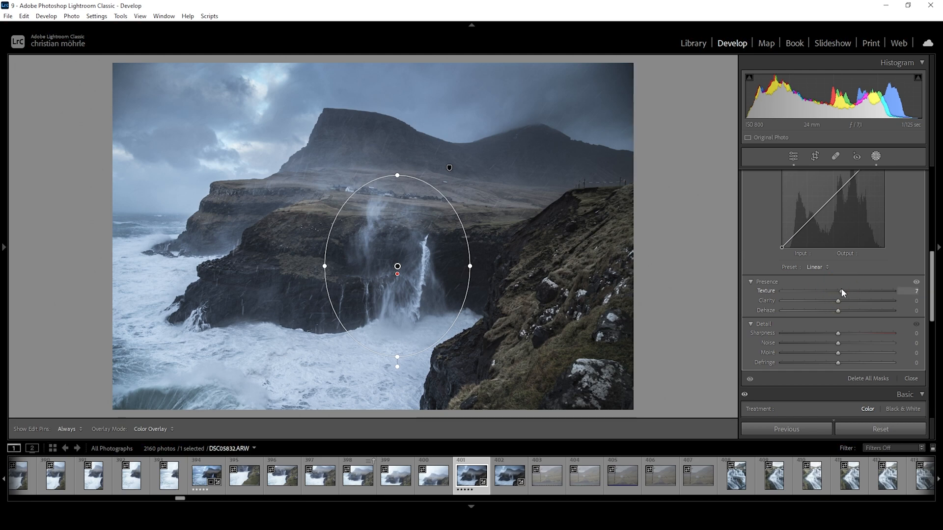
left_click_drag(835, 292, 842, 291)
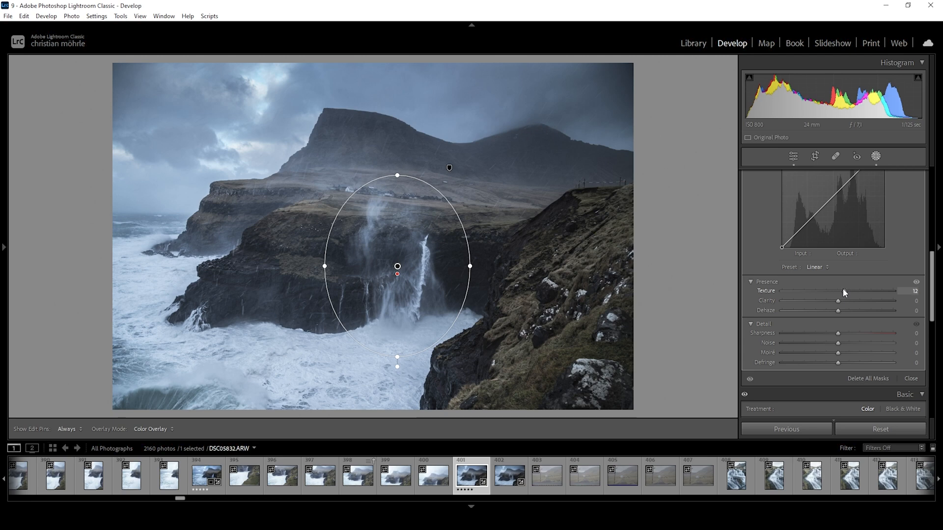
left_click_drag(859, 292, 842, 291)
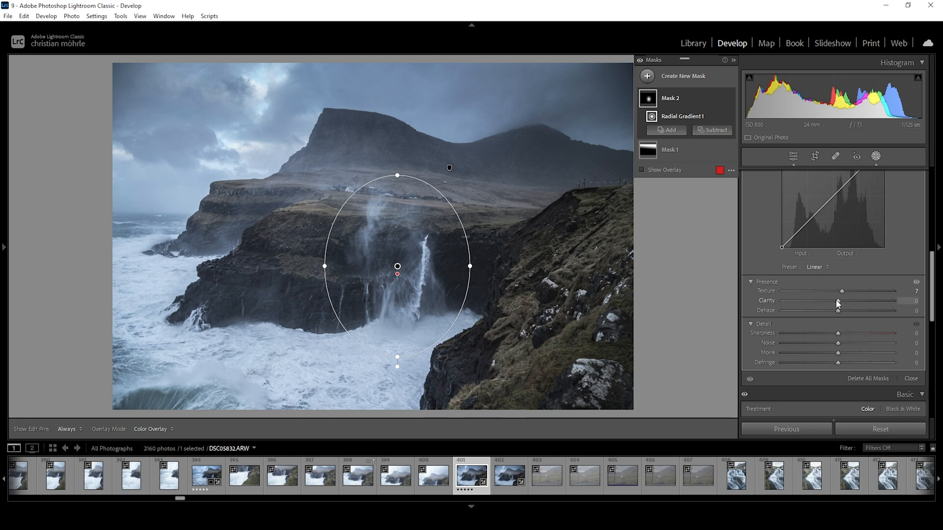
left_click_drag(838, 300, 854, 301)
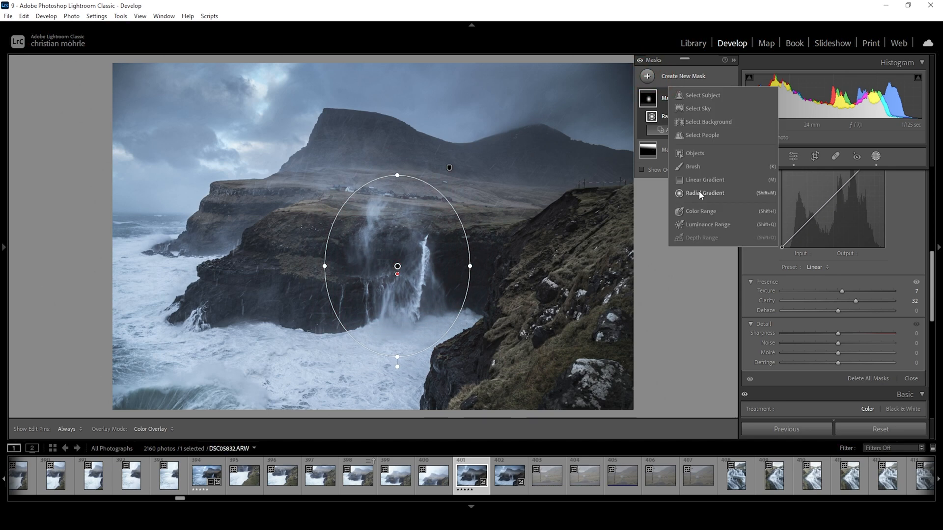
- Add a top-right linear gradient mask with overlay hidden and raised Exposure
left_click(705, 193)
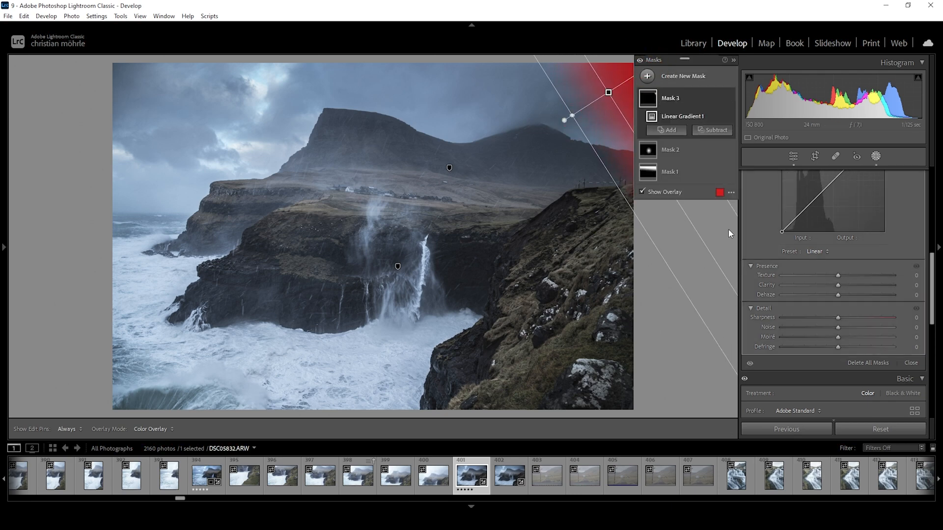
mouse_move(642, 192)
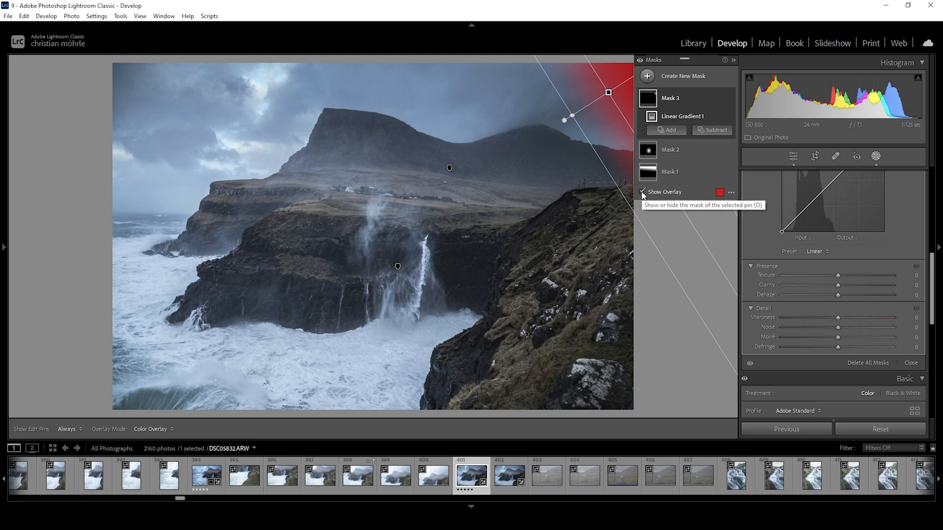
left_click(640, 192)
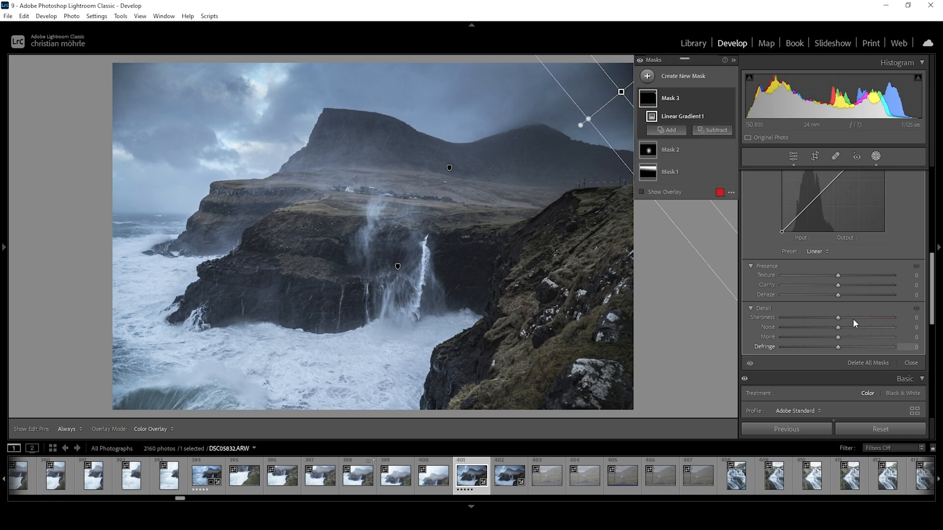
left_click(682, 116)
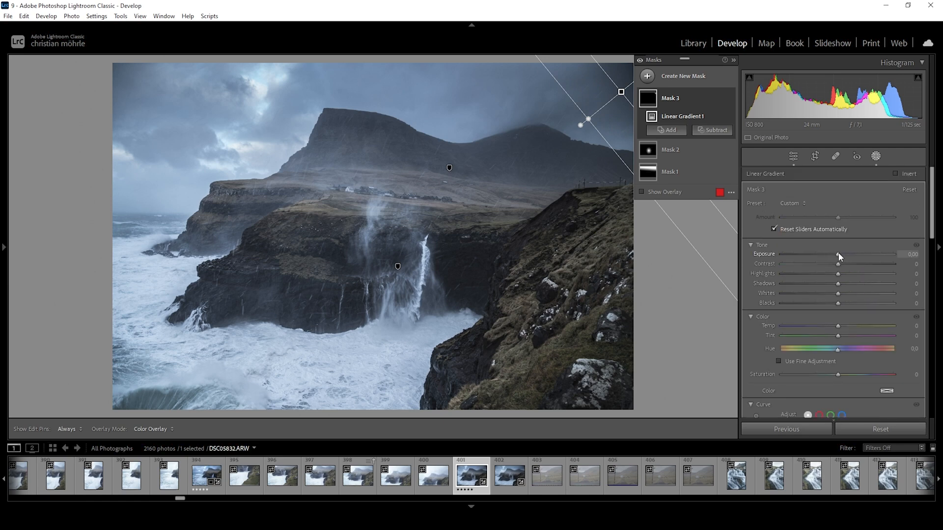
left_click_drag(838, 254, 844, 254)
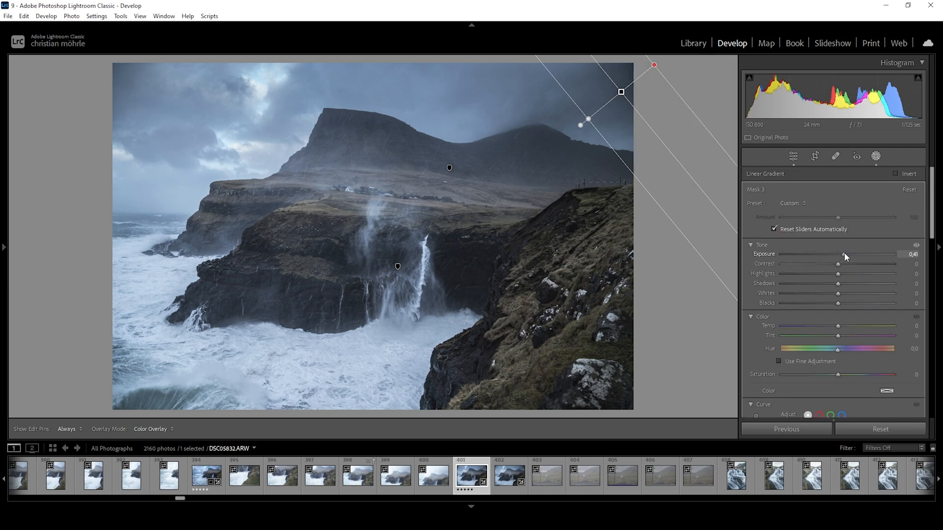
left_click_drag(842, 254, 854, 255)
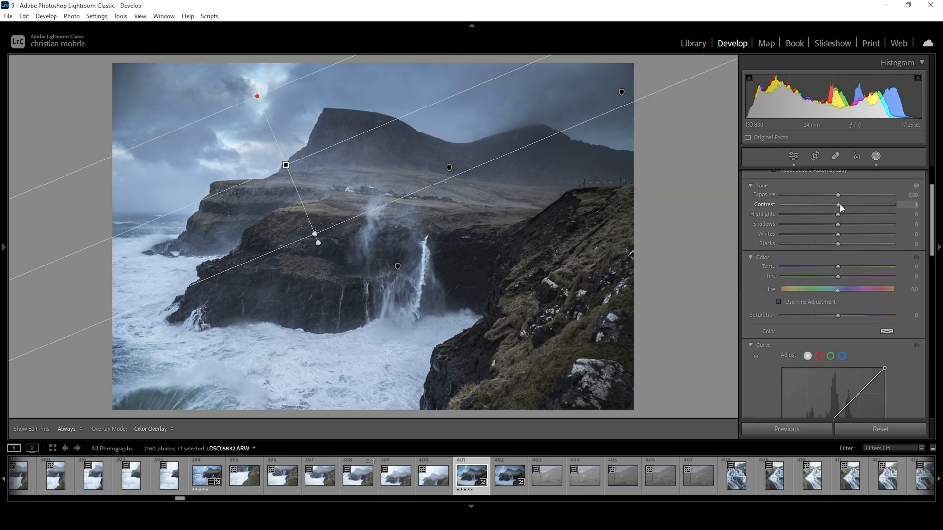
- Give the upper-left sky gradient Contrast +52 and Saturation −11, then close masking
left_click_drag(838, 205, 849, 204)
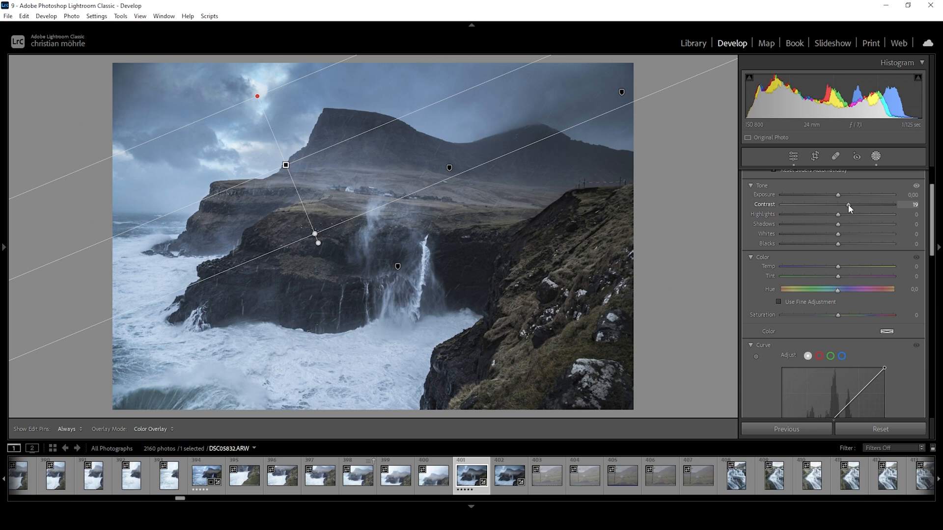
left_click_drag(838, 204, 848, 204)
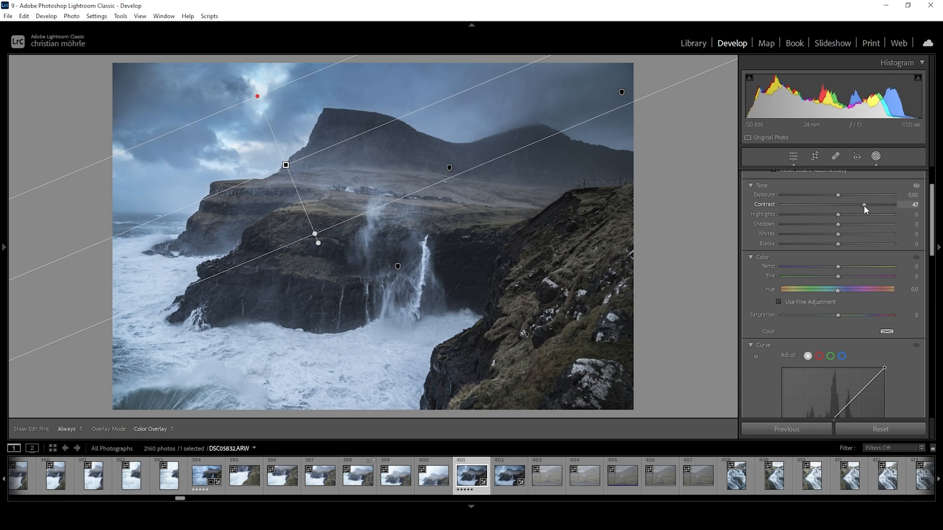
left_click_drag(861, 204, 865, 204)
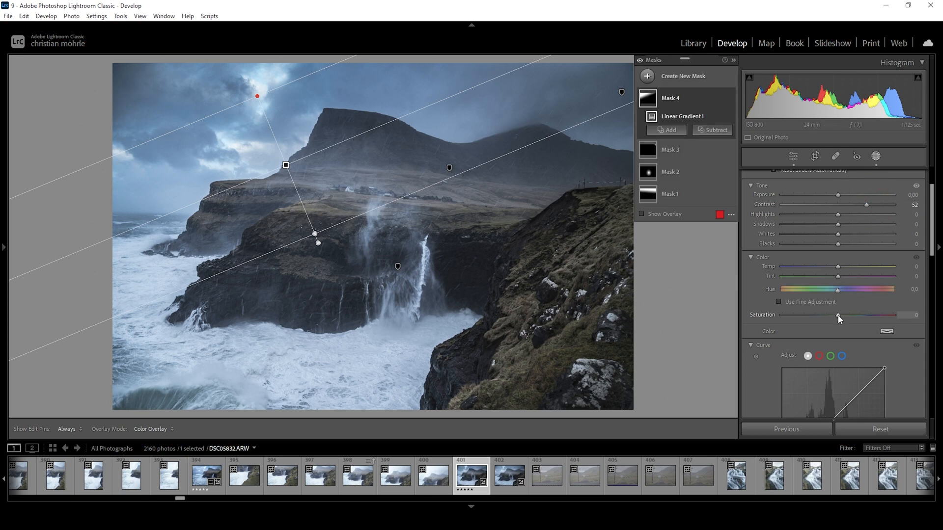
left_click_drag(839, 316, 831, 316)
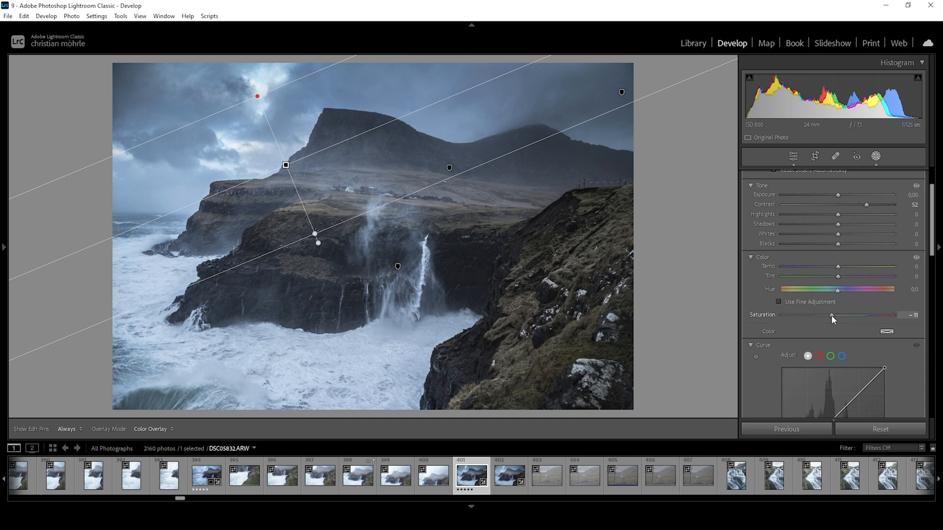
left_click(856, 158)
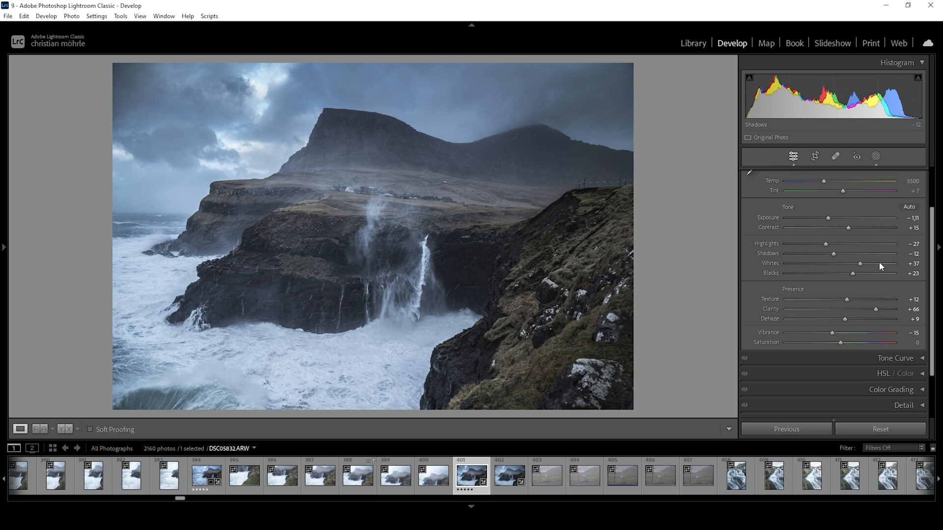
- Set HSL saturation to Orange −28, Yellow −41 and Green −31
left_click(904, 175)
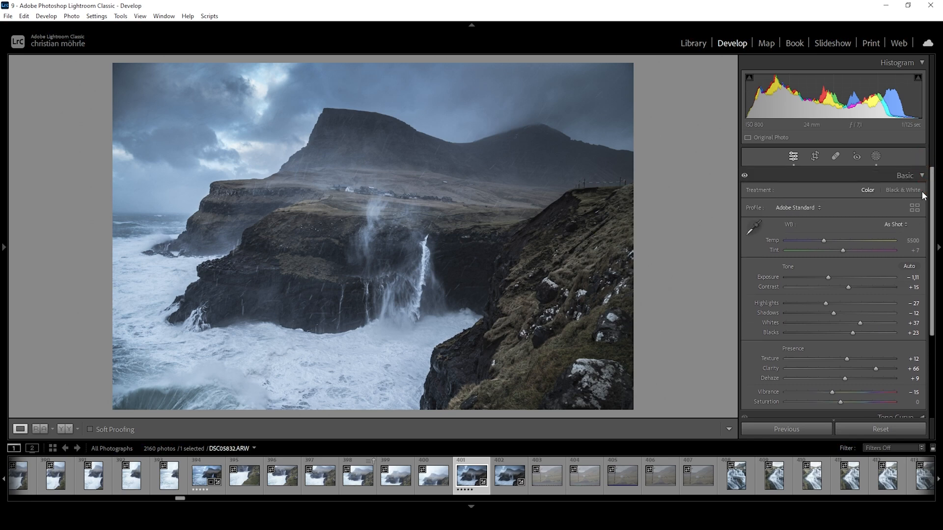
left_click(903, 175)
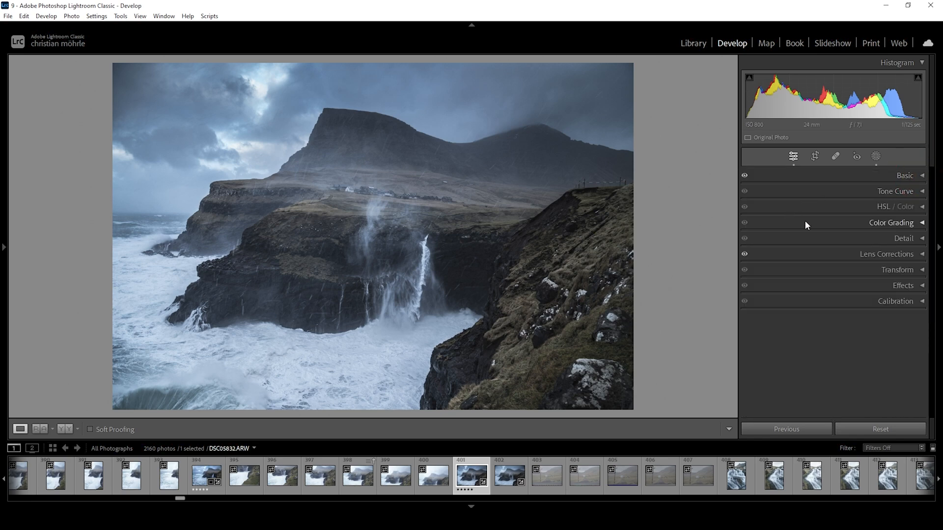
left_click(902, 206)
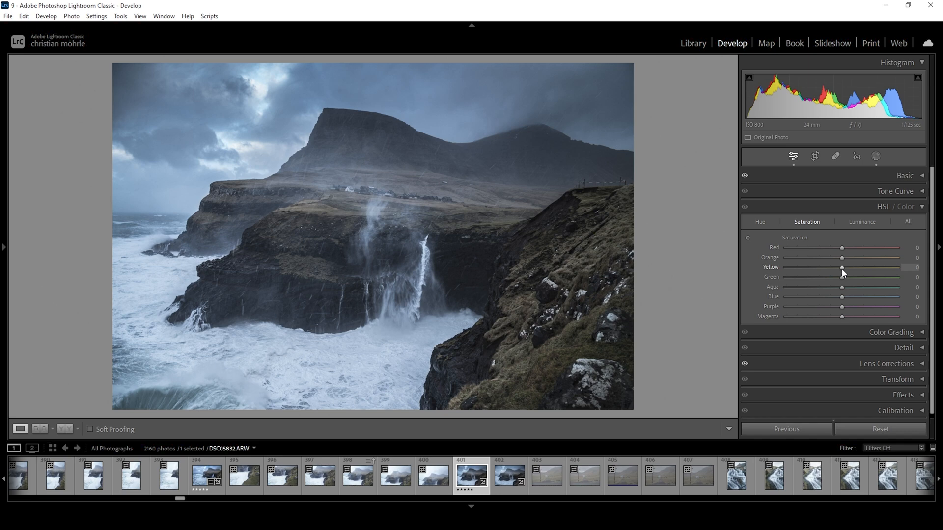
left_click_drag(841, 267, 814, 267)
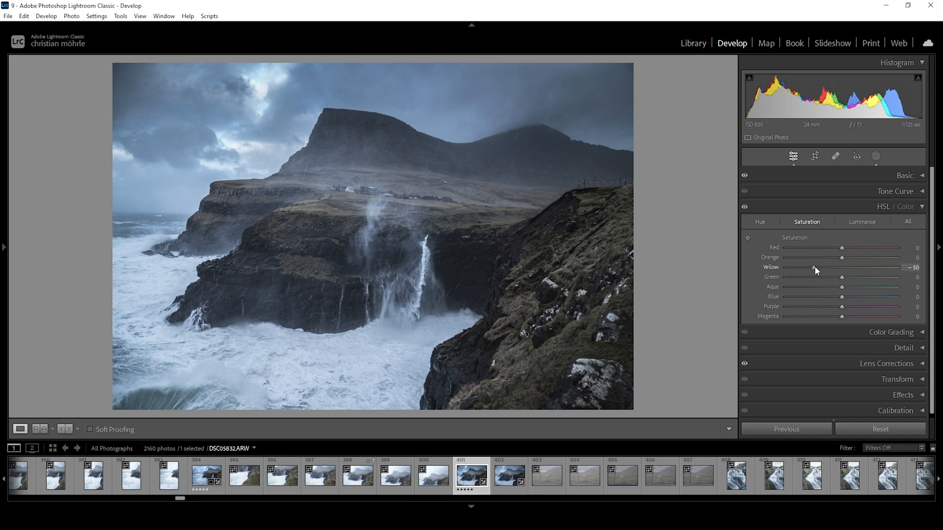
left_click_drag(841, 256, 833, 257)
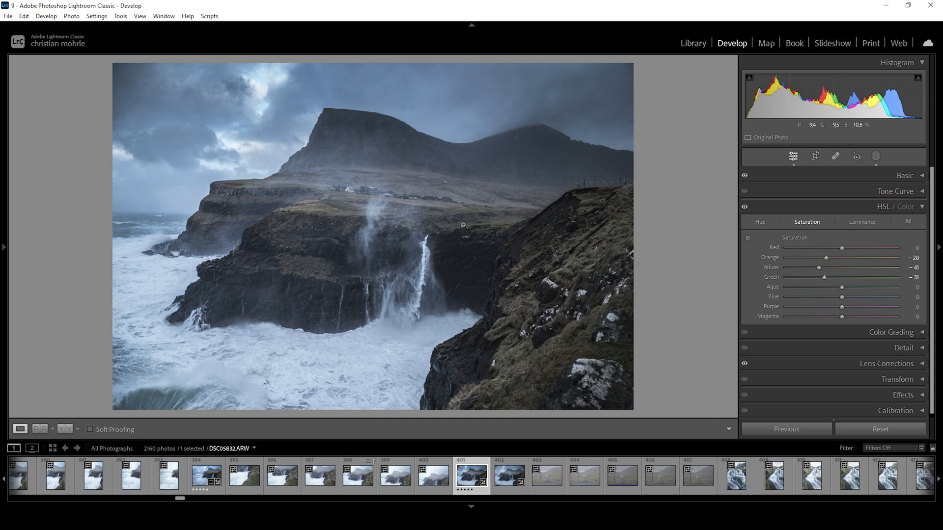
mouse_move(400, 276)
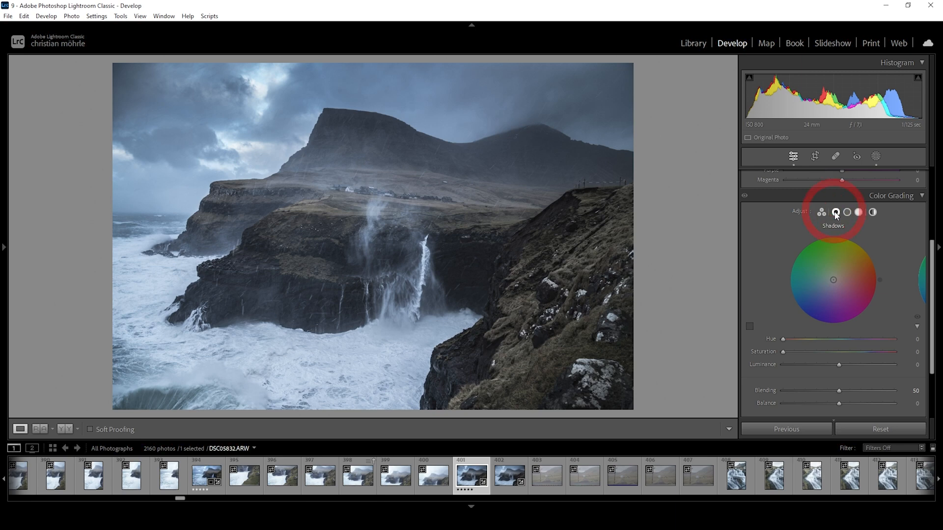
- Tint the shadows blue with hue 217 and saturation 3
left_click_drag(783, 340, 825, 339)
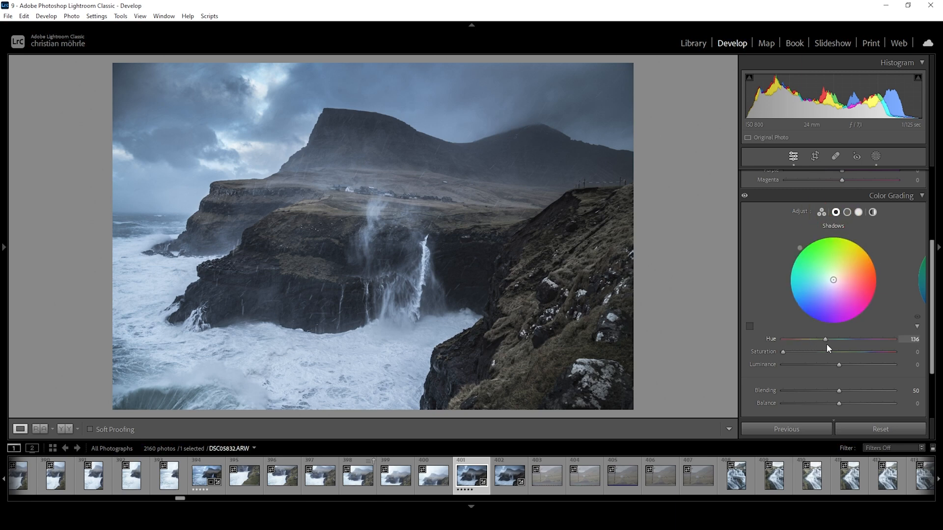
left_click_drag(824, 339, 849, 339)
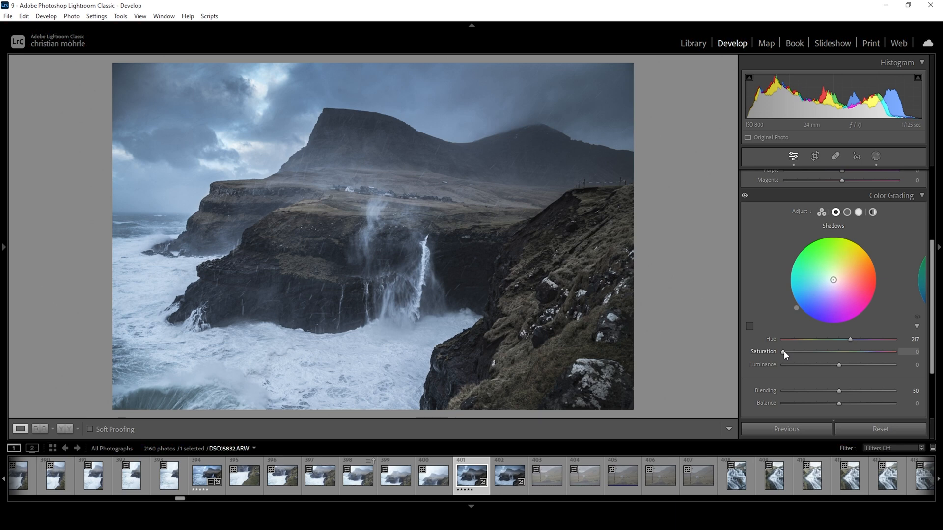
left_click_drag(784, 352, 786, 351)
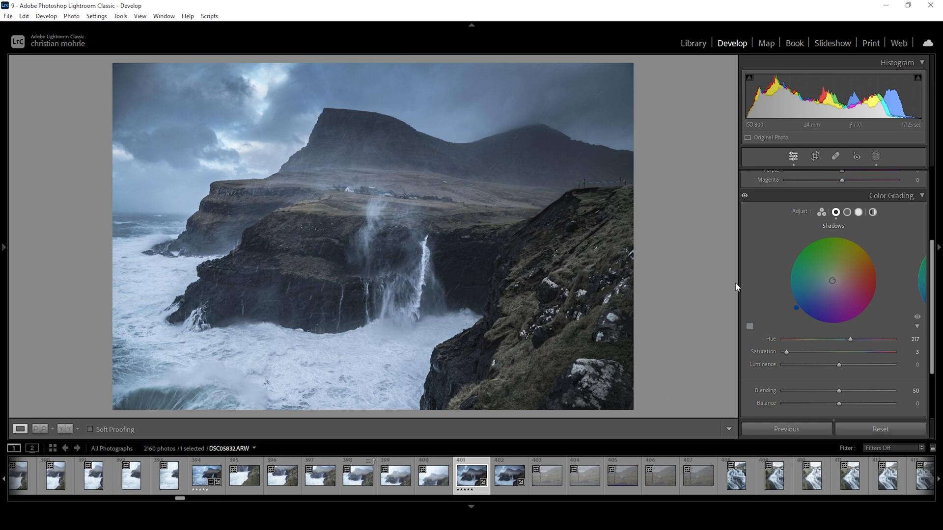
- Set the midtones hue to 219 and add some saturation
left_click(848, 212)
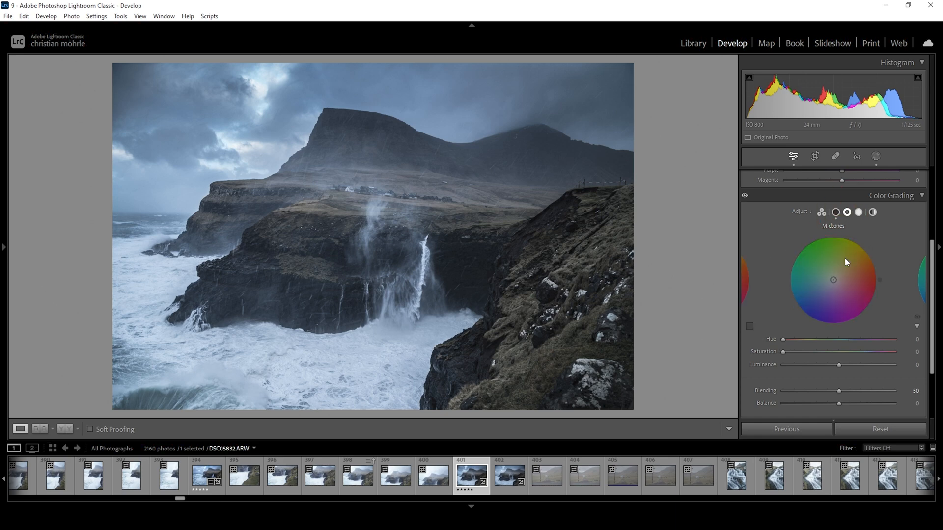
left_click_drag(782, 338, 850, 339)
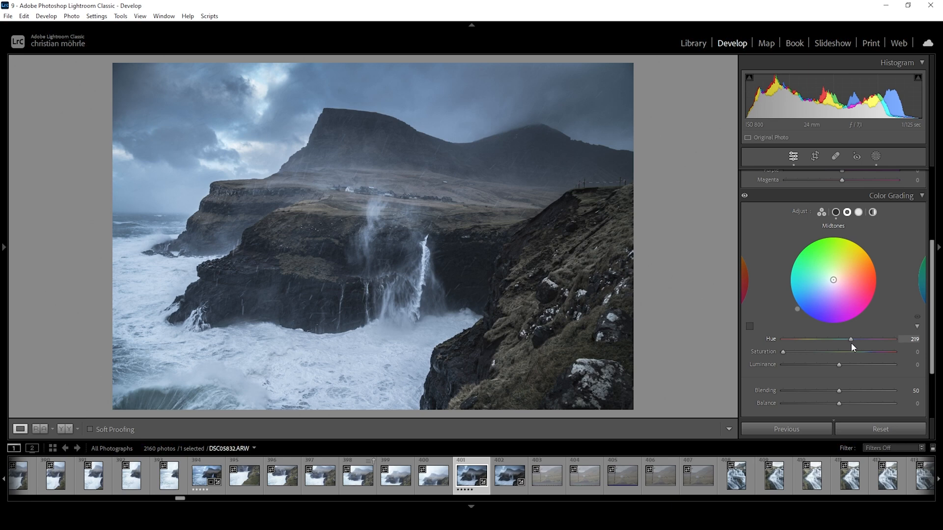
mouse_move(784, 354)
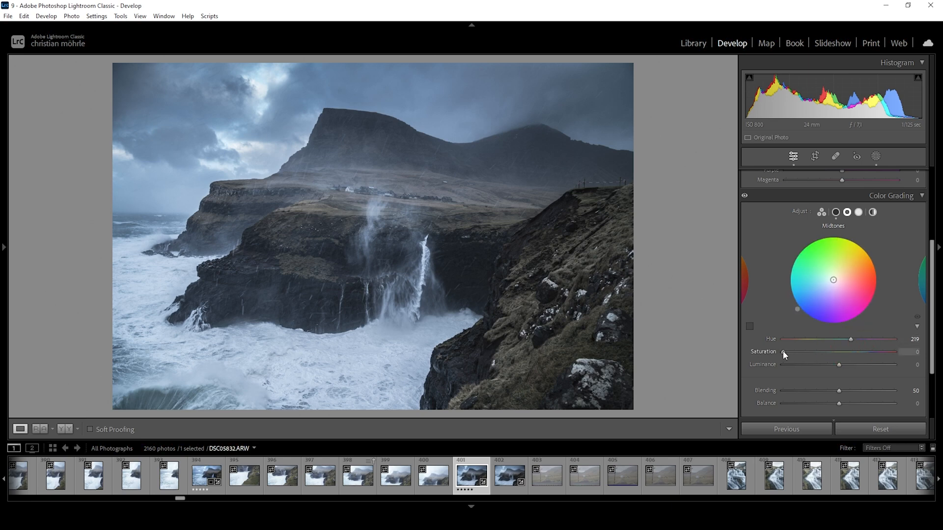
left_click_drag(781, 354, 785, 354)
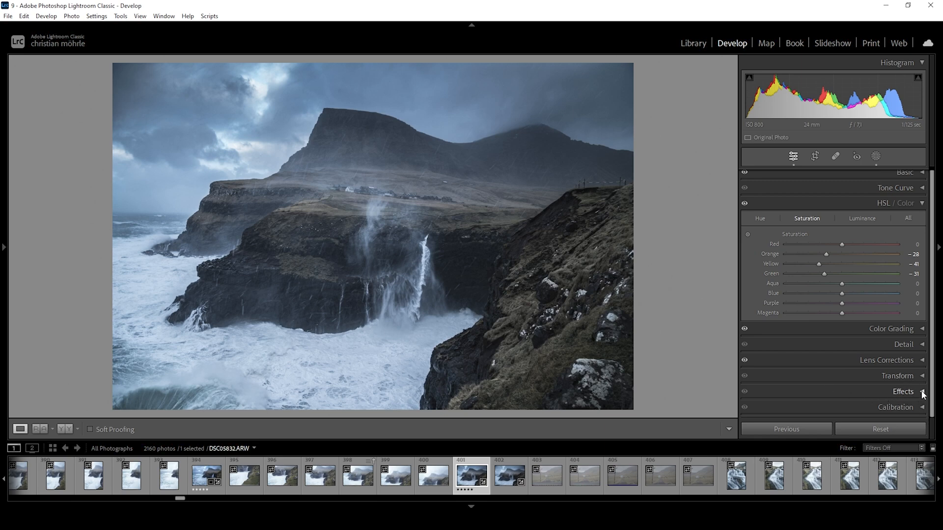
- Expand Effects and adjust the Post-Crop Vignetting Amount slider
left_click(902, 392)
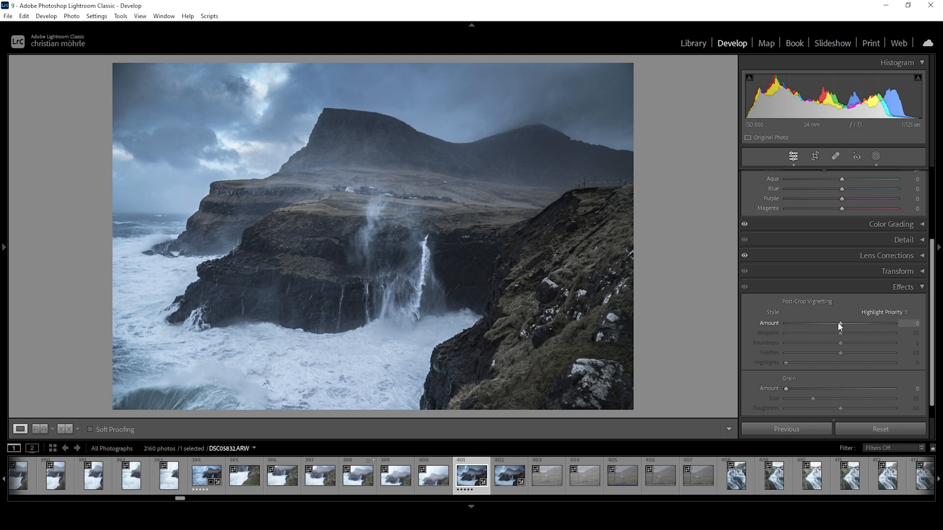
left_click_drag(841, 323, 838, 323)
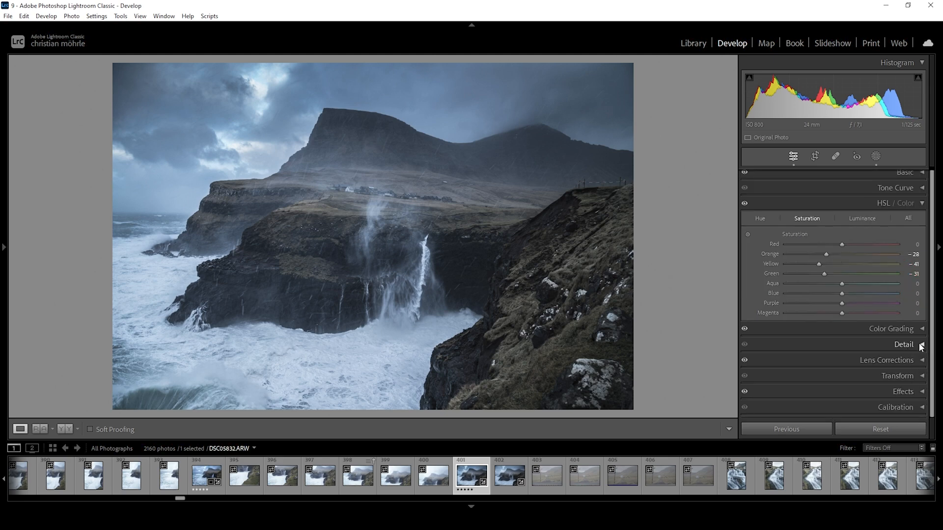
- Set sharpening to Radius 0.5, Detail 100, Masking 76 and Amount 93
left_click(903, 345)
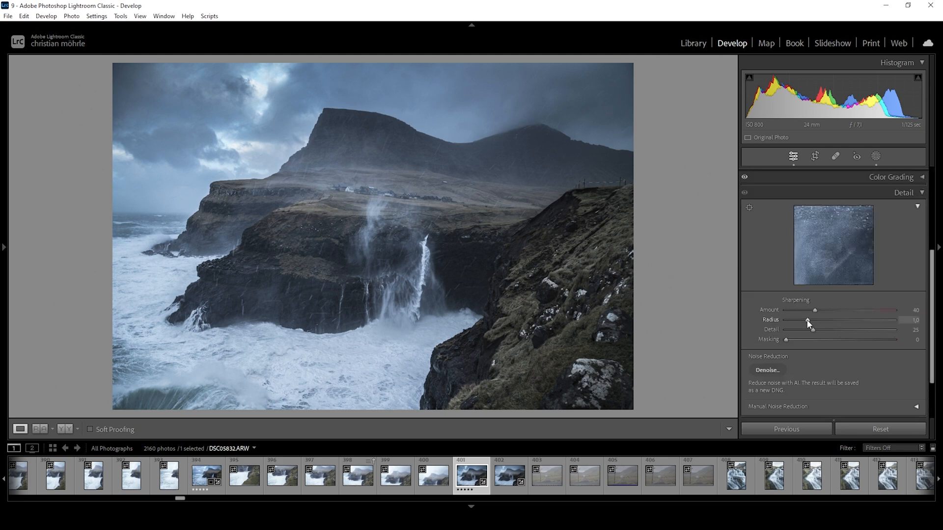
left_click_drag(807, 319, 784, 319)
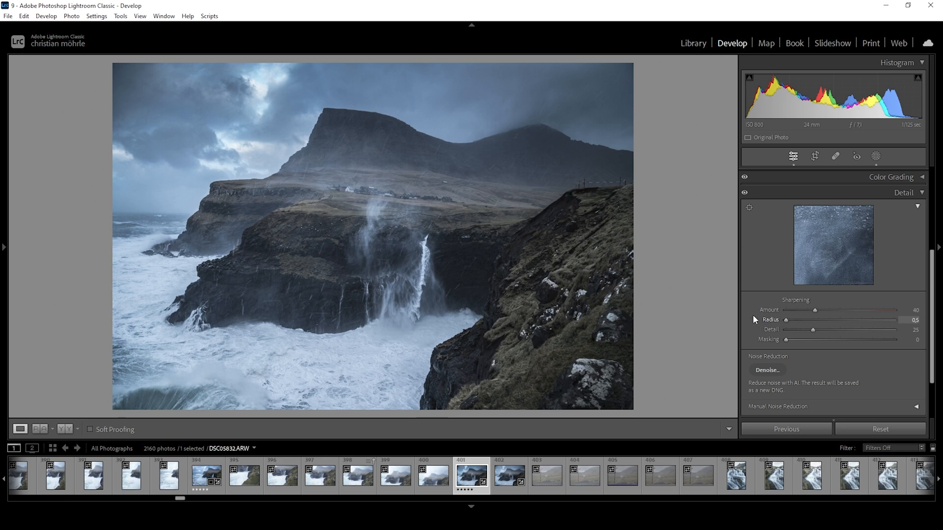
left_click_drag(813, 330, 910, 330)
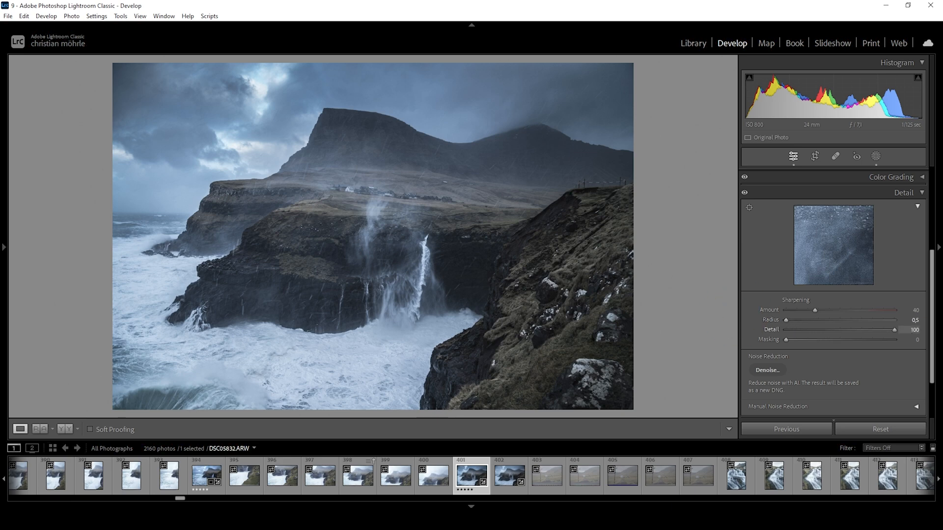
left_click_drag(785, 339, 857, 339)
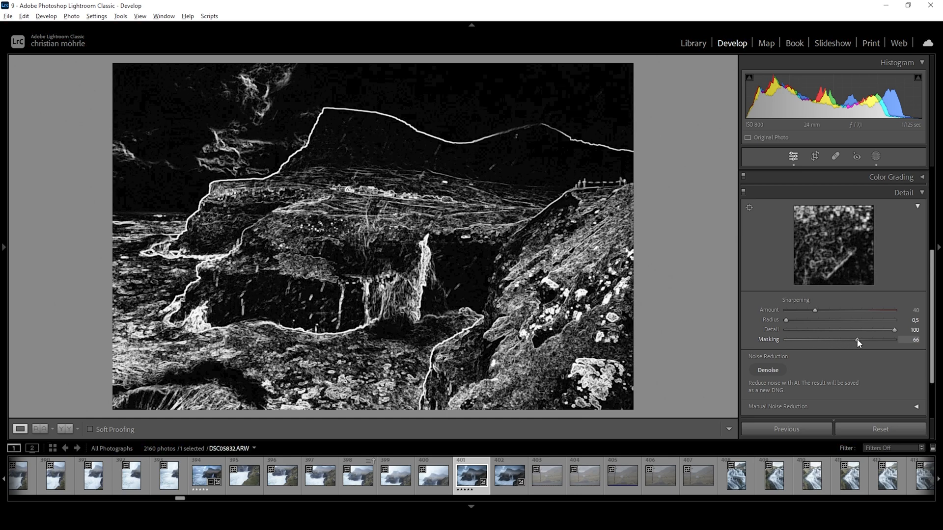
left_click_drag(858, 342, 874, 342)
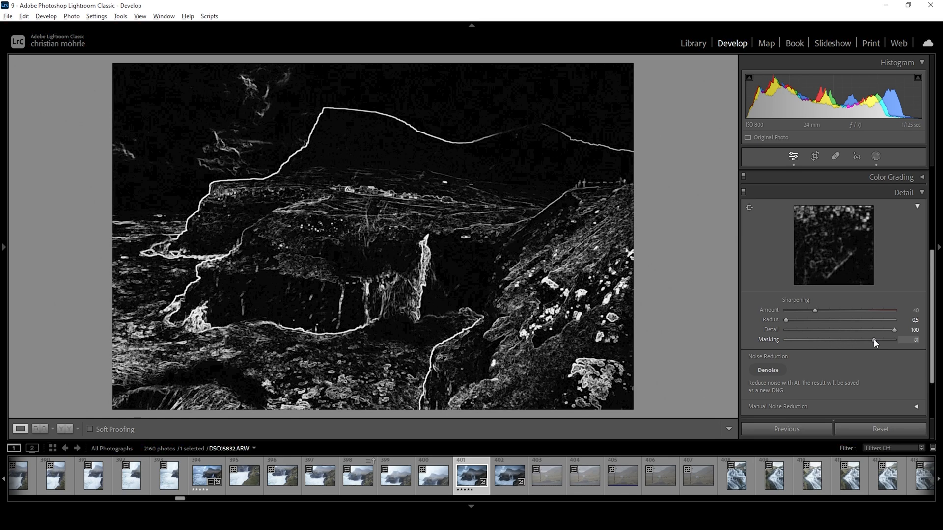
left_click_drag(875, 339, 867, 340)
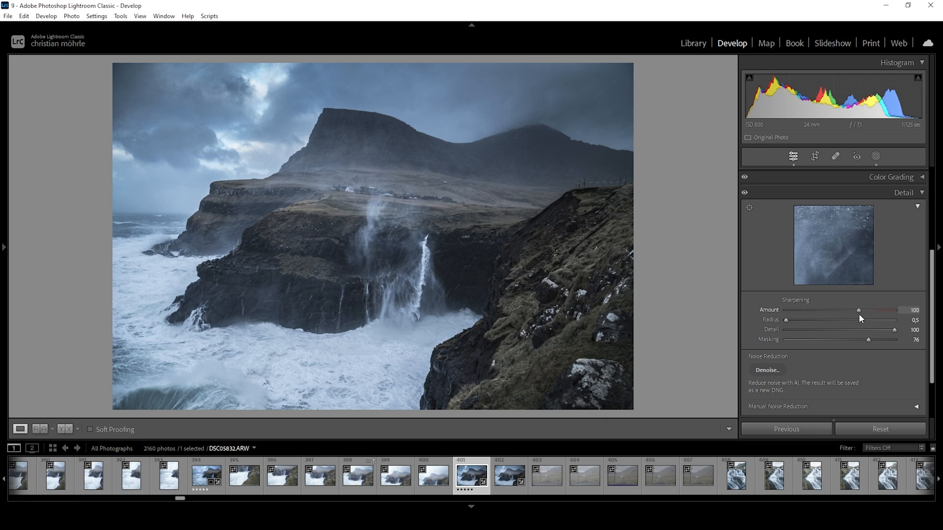
left_click_drag(870, 309, 852, 310)
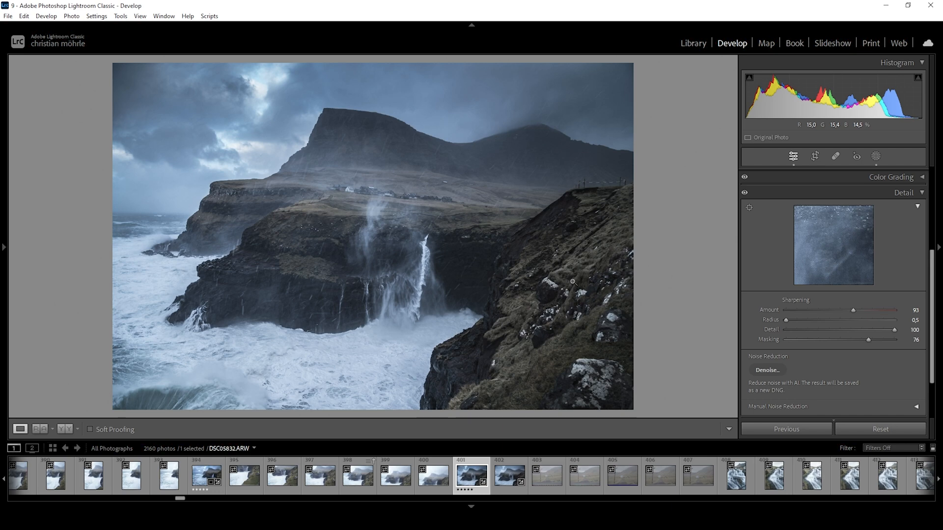
- Open the filmstrip photo in Adobe Photoshop 2023 via Edit In
right_click(471, 477)
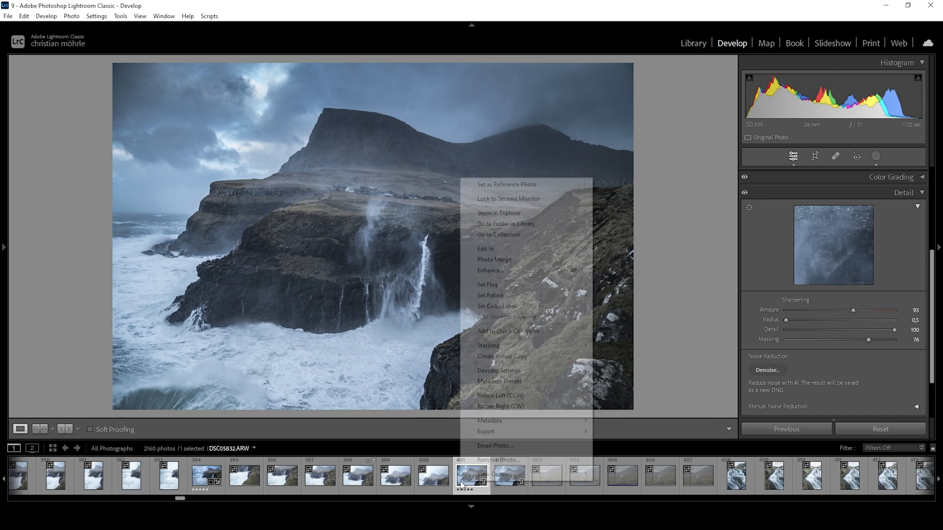
mouse_move(487, 249)
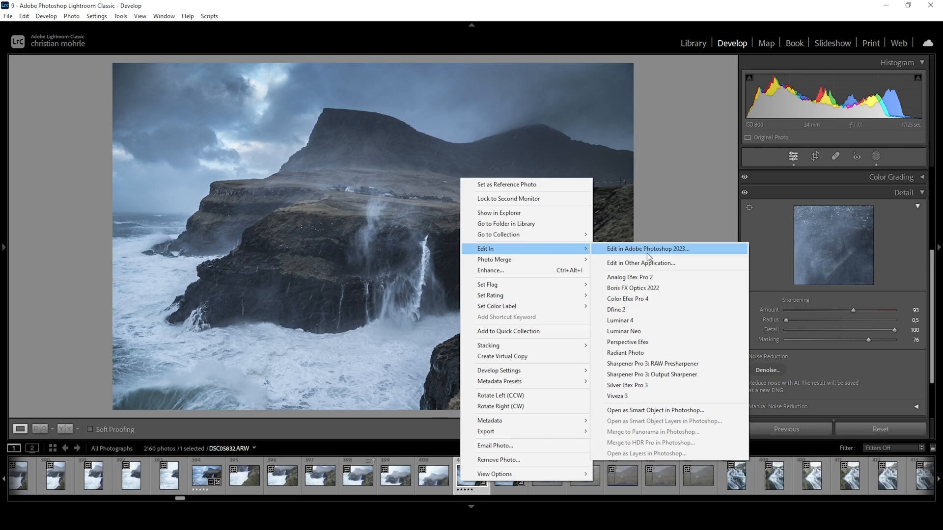
left_click(646, 248)
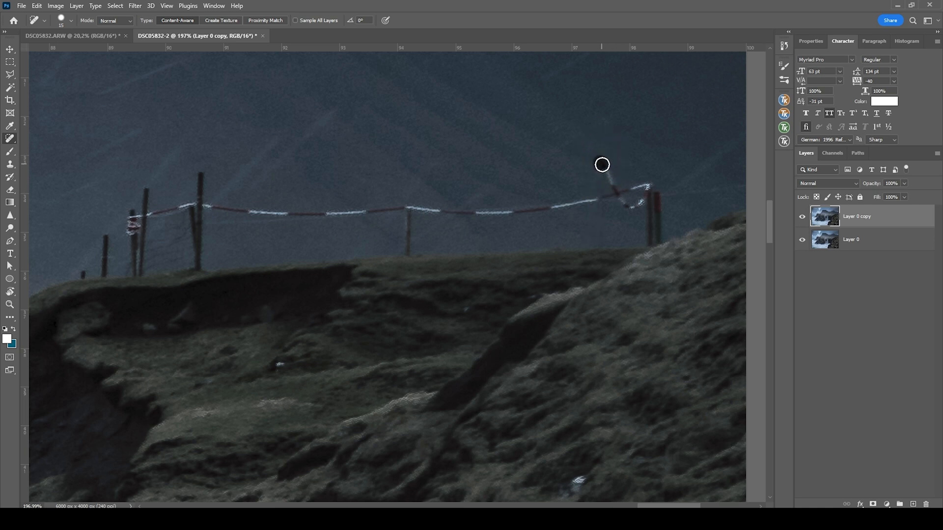
- Paint the fence posts and rope off the clifftop with Content-Aware Spot Healing
left_click_drag(601, 164, 653, 244)
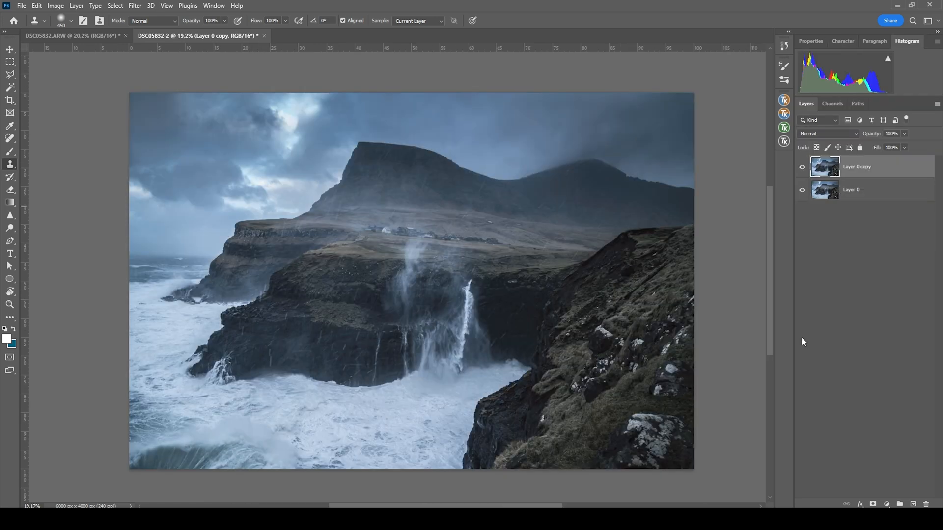
mouse_move(726, 325)
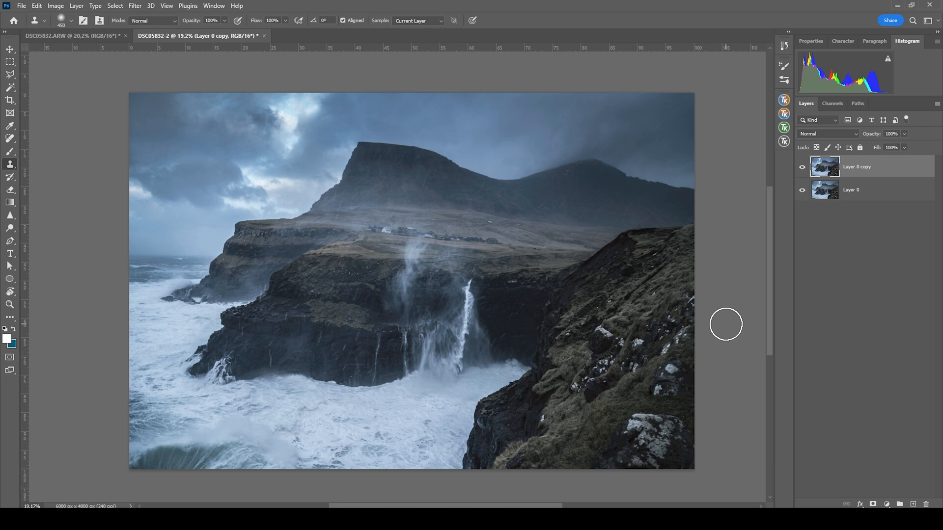
mouse_move(734, 334)
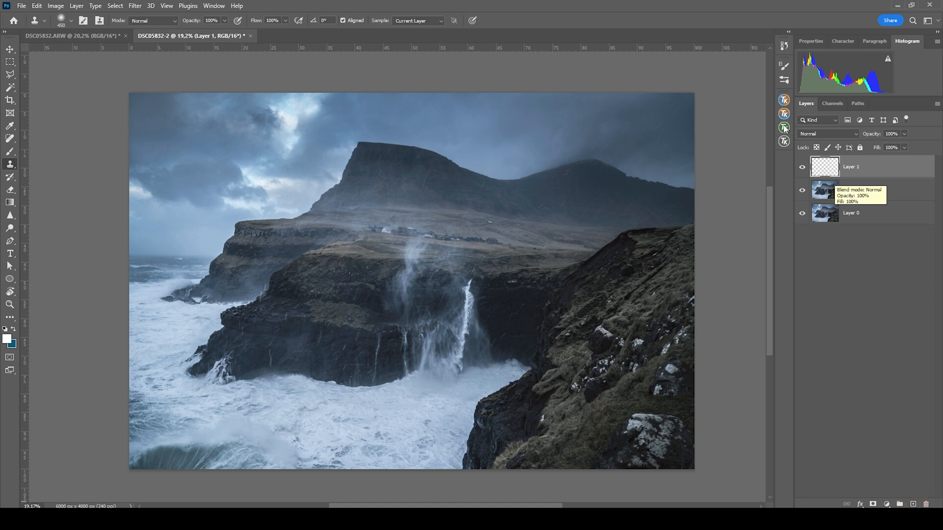
- Set Layer 1 to Overlay and mask it with a TK RapidMask Lights-2 mask
left_click(784, 128)
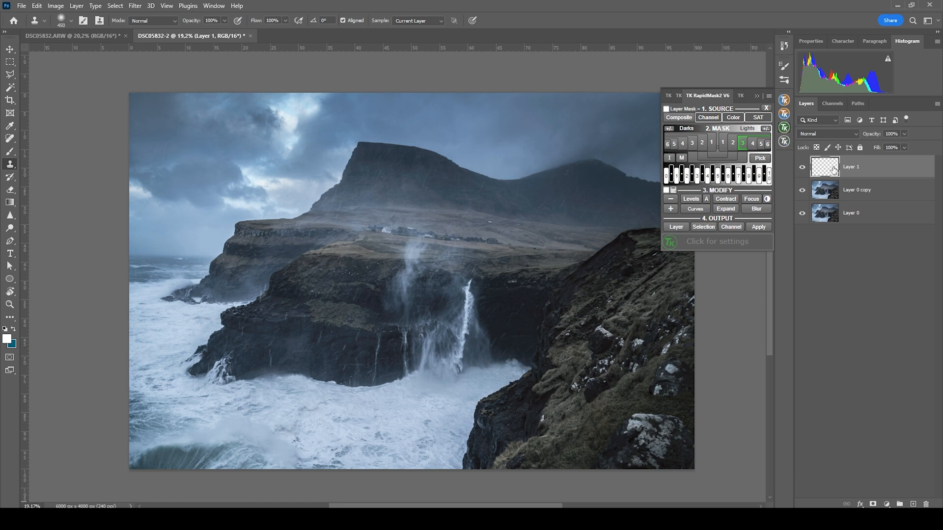
left_click(826, 133)
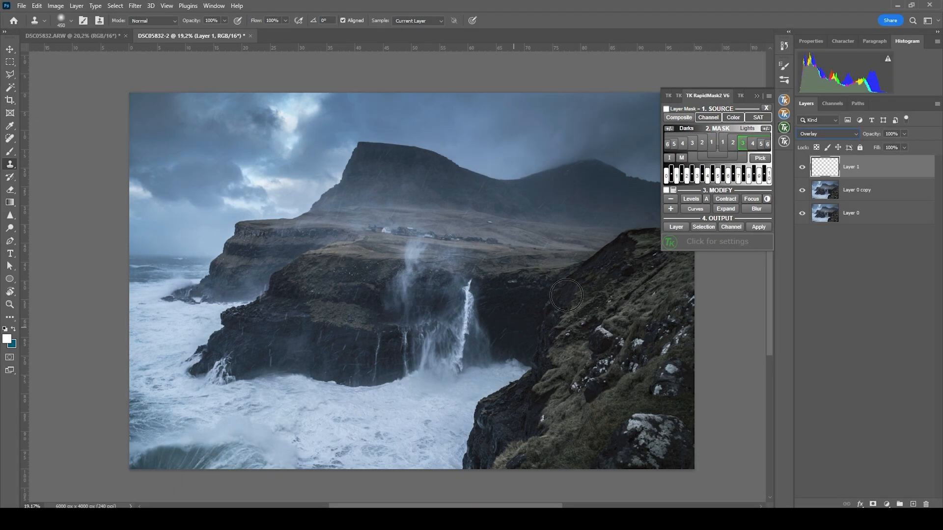
left_click(721, 142)
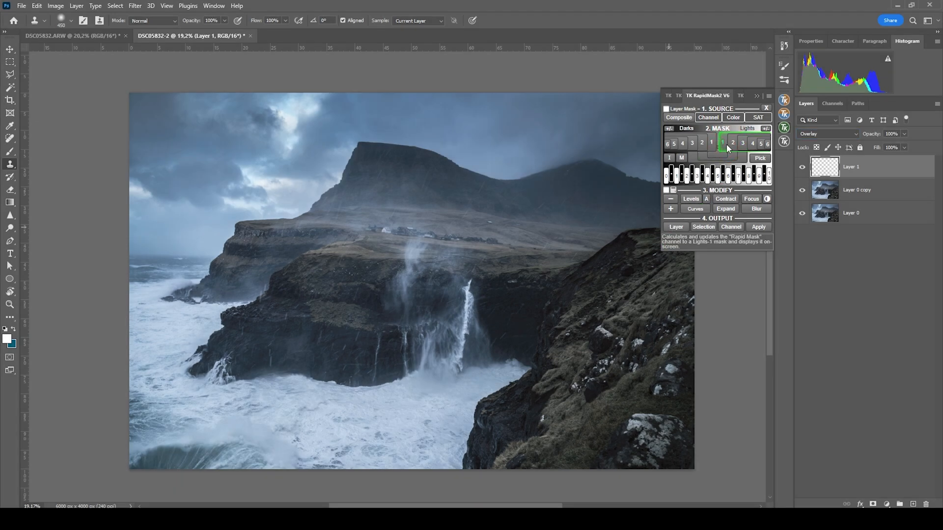
left_click(731, 143)
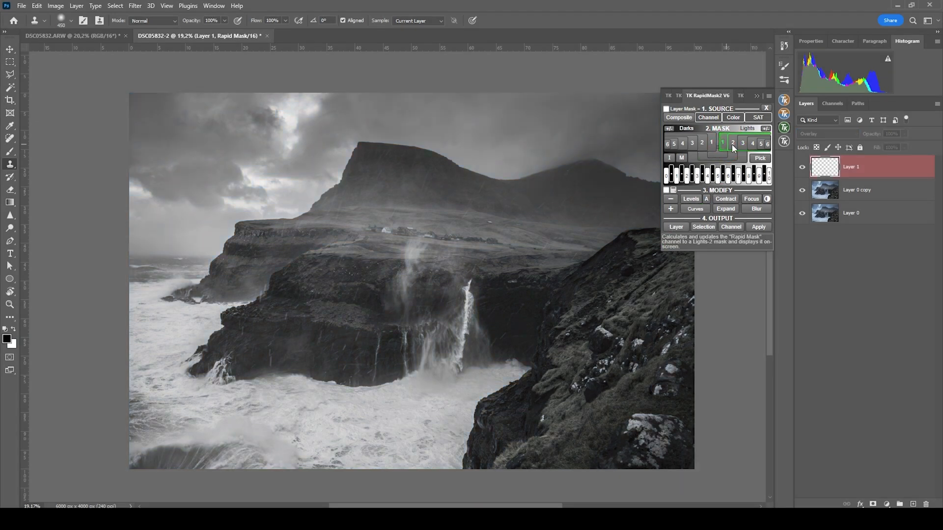
left_click(731, 143)
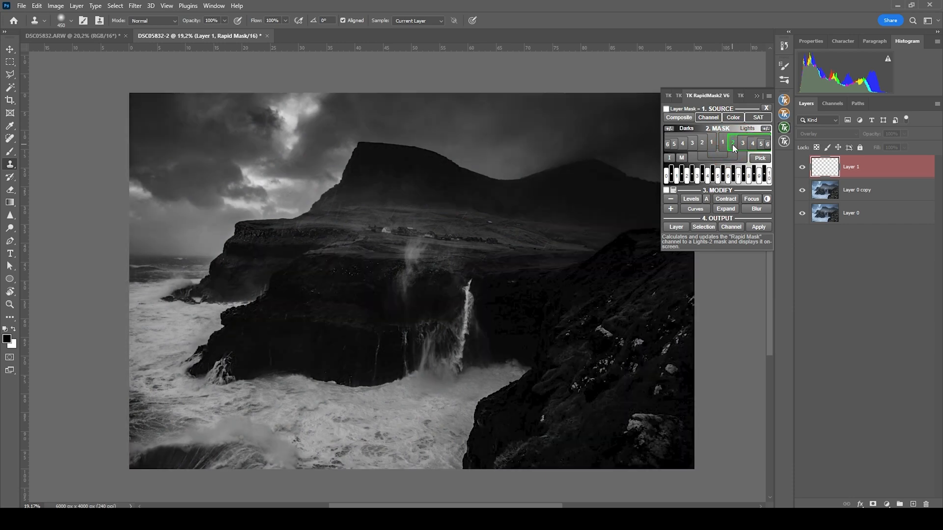
mouse_move(728, 152)
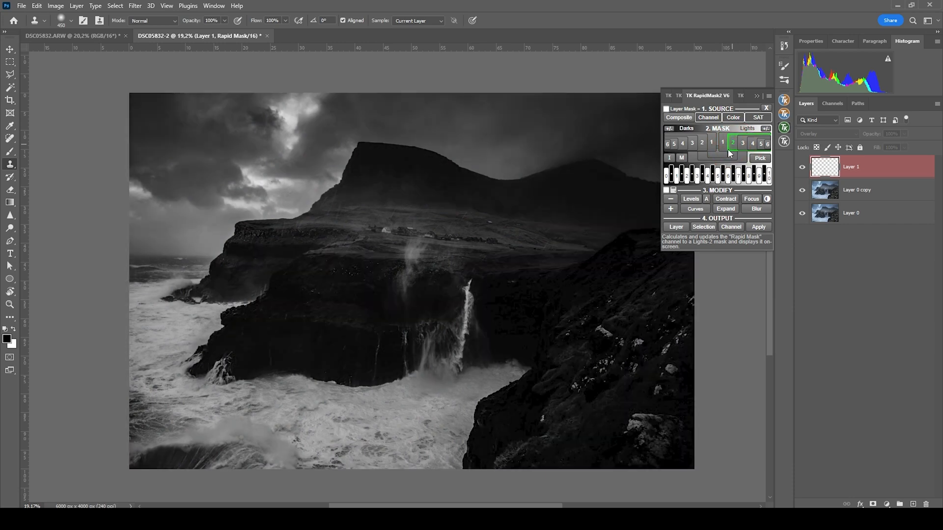
left_click(707, 117)
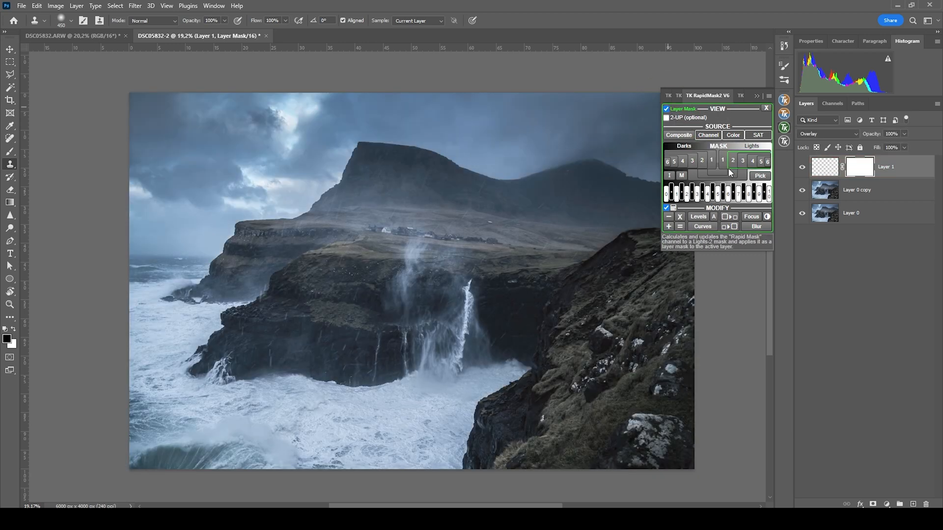
left_click(732, 160)
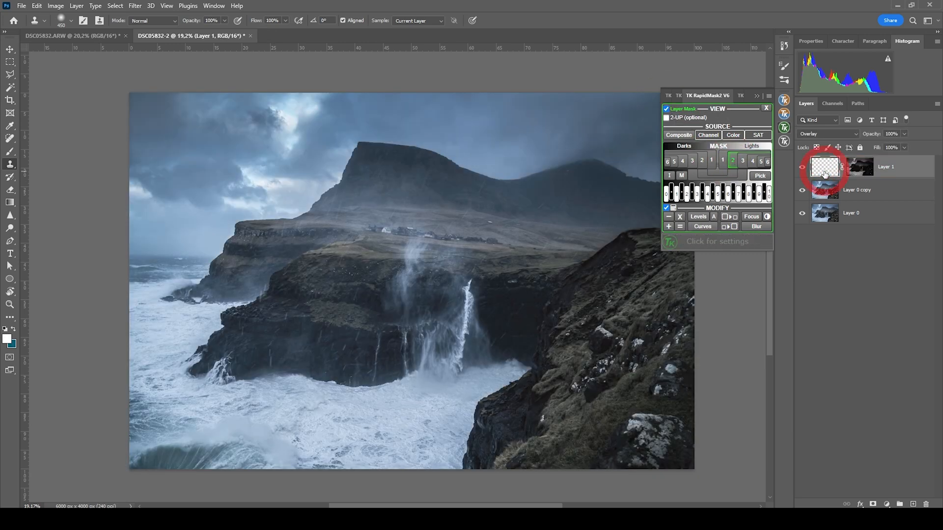
- Target Layer 1's pixels with a white soft brush at 19% opacity
left_click(766, 108)
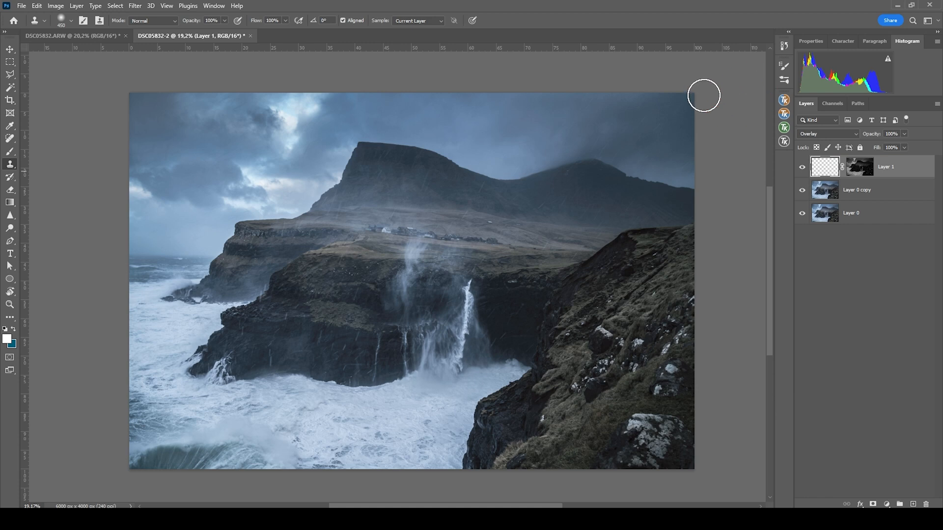
left_click(10, 337)
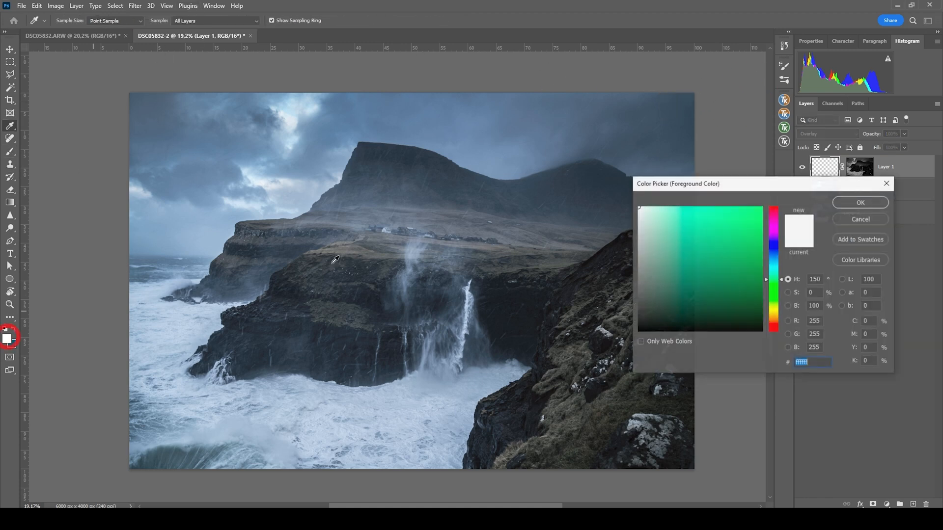
left_click(859, 201)
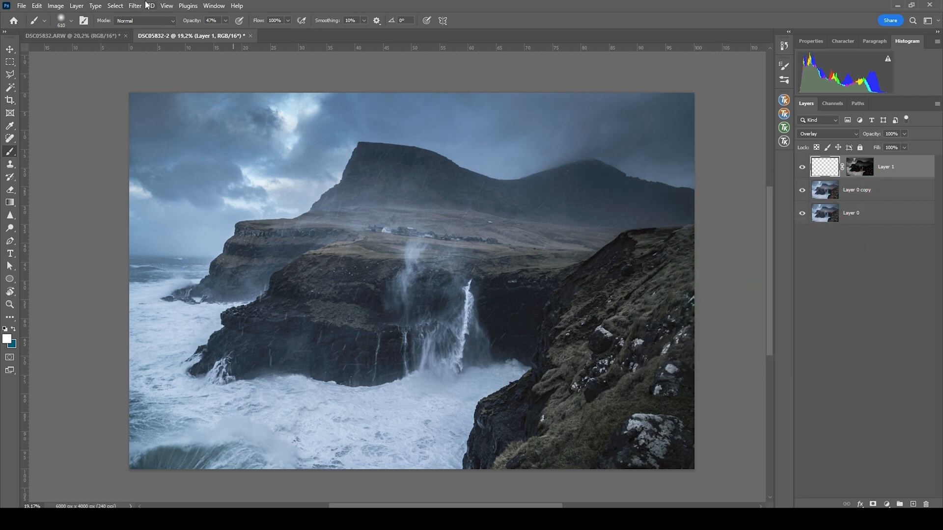
left_click_drag(217, 21, 218, 33)
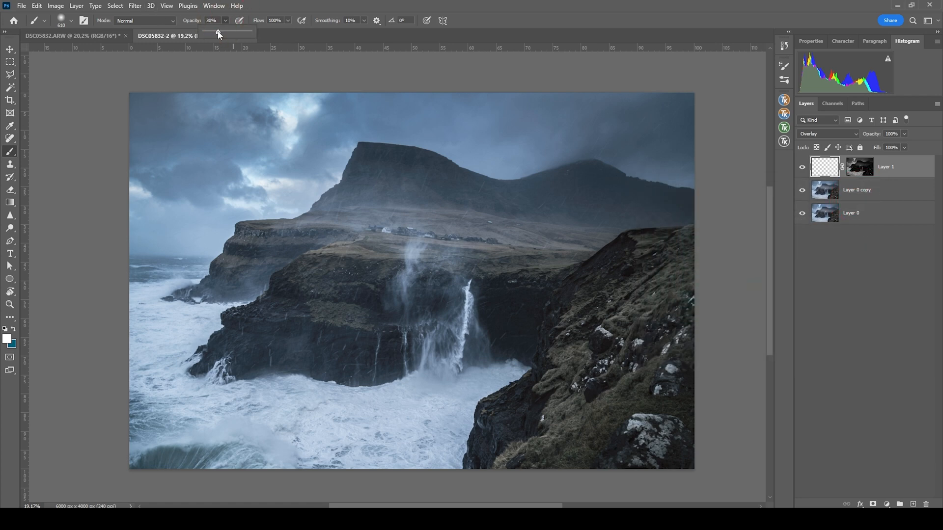
left_click_drag(218, 32, 212, 32)
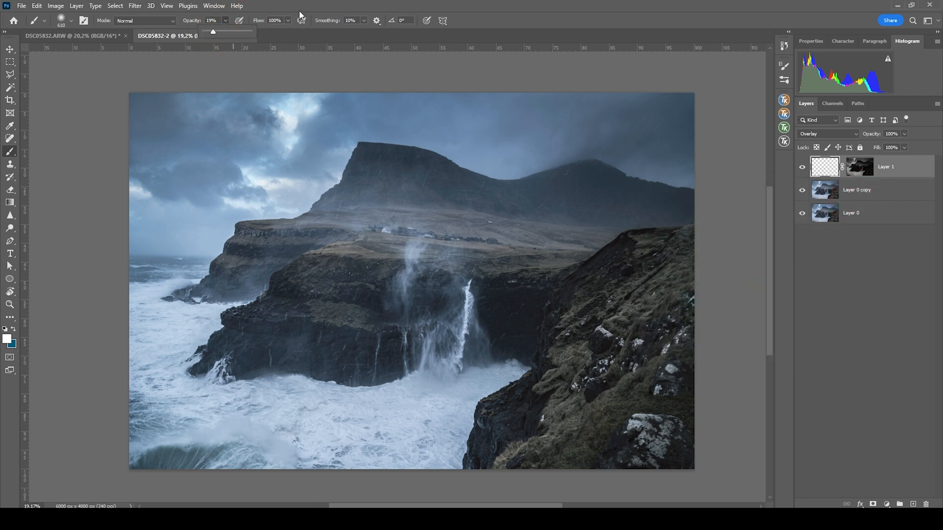
- Paint white over the waterfall and surf, then toggle Layer 1 to compare
left_click(445, 367)
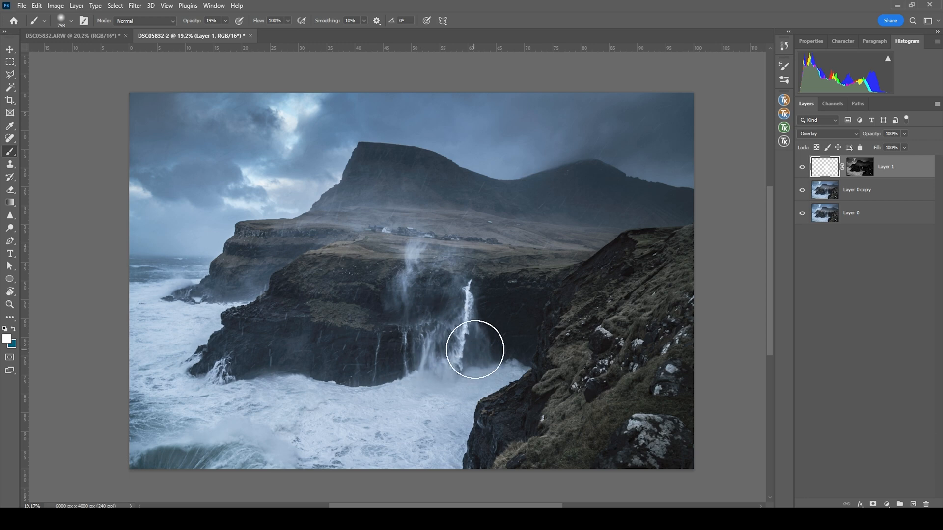
left_click_drag(474, 349, 361, 407)
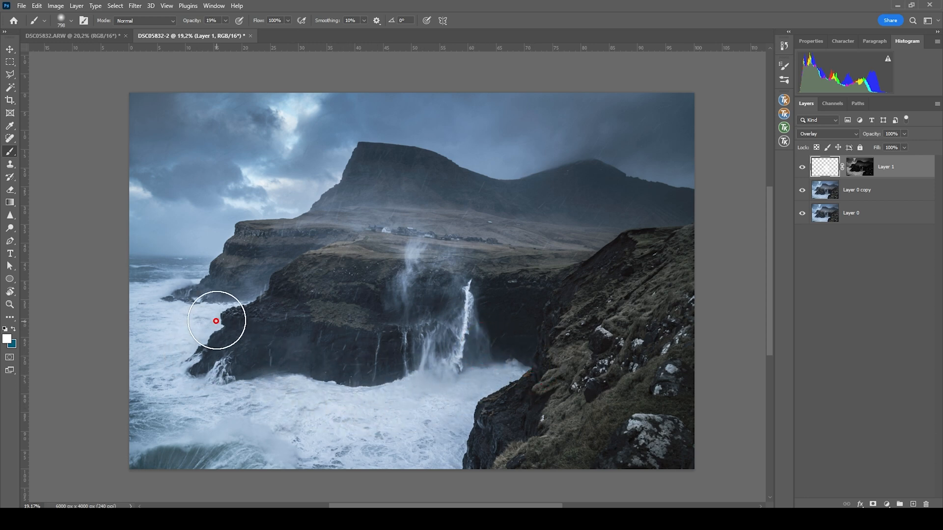
left_click(801, 166)
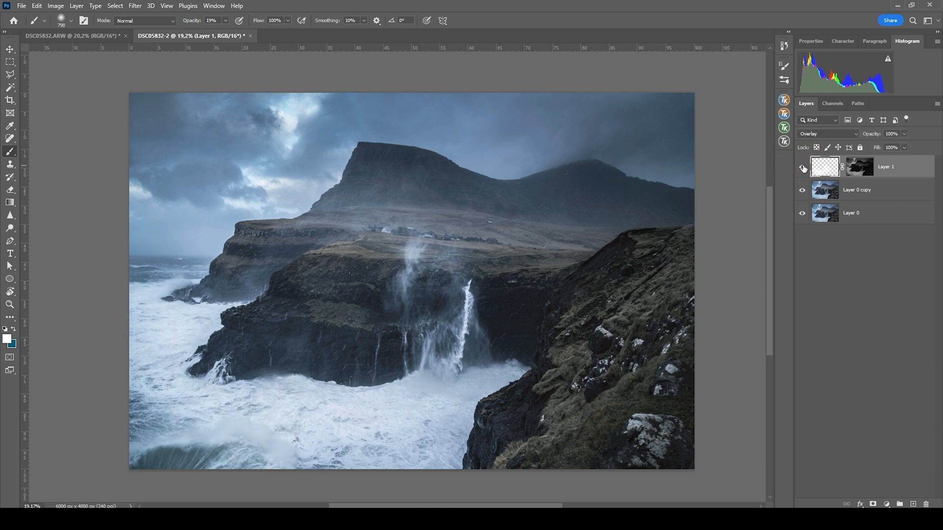